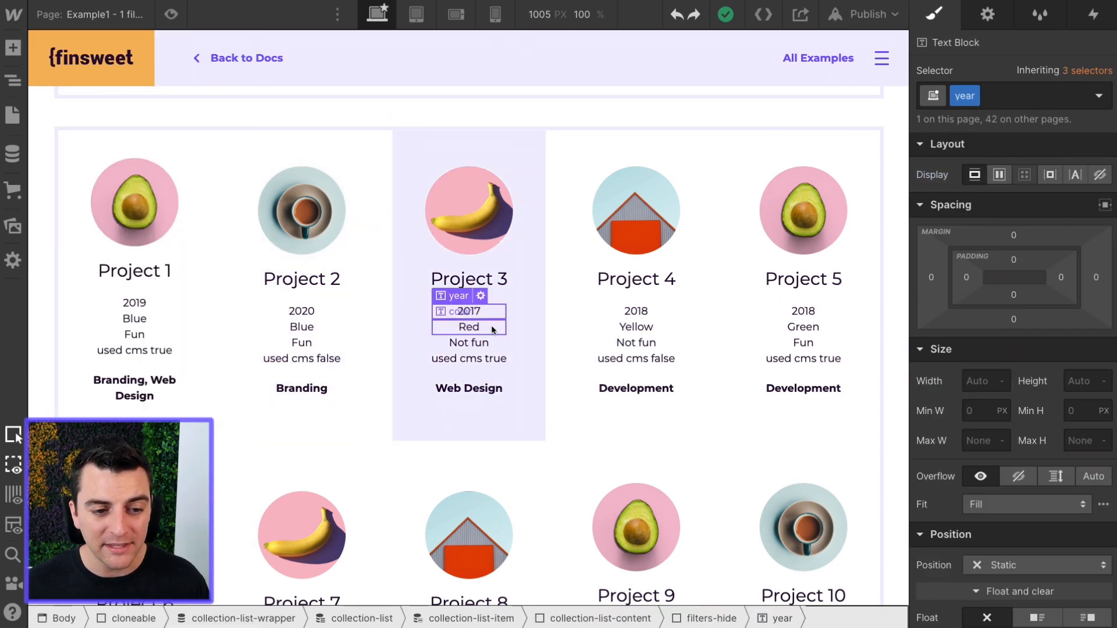
- Select the colour and year text elements in Project 3's card
left_click(469, 327)
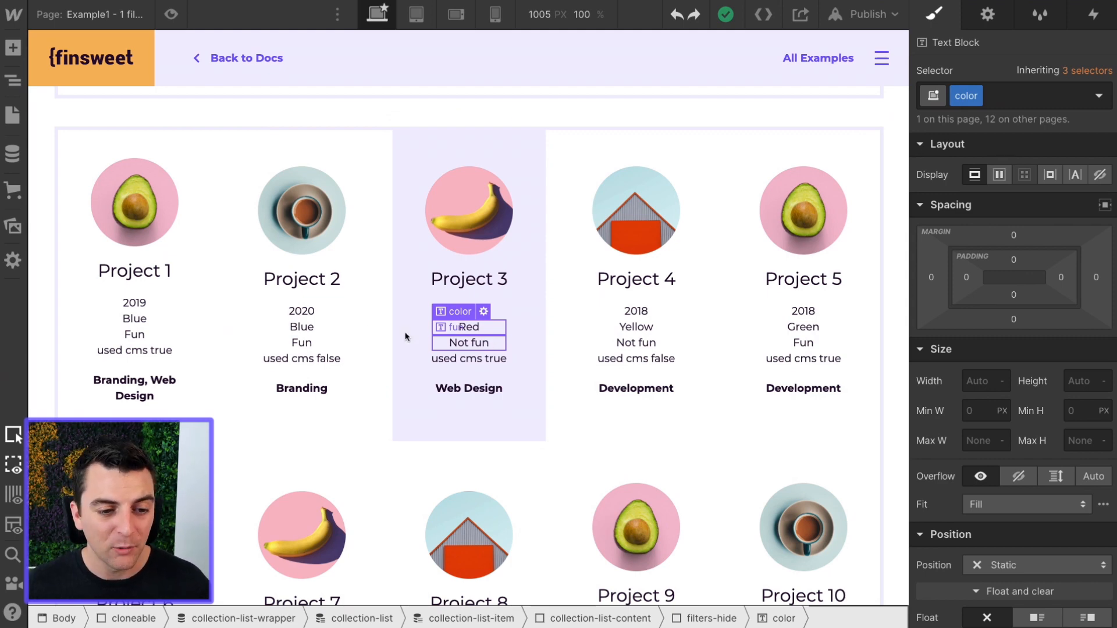
left_click(301, 342)
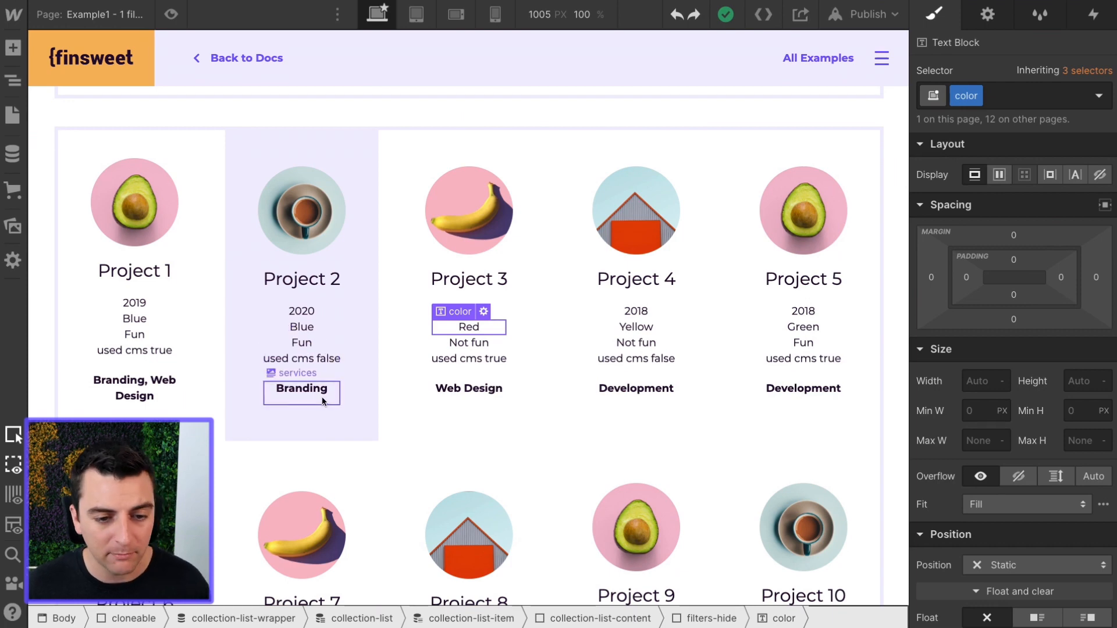
left_click(469, 312)
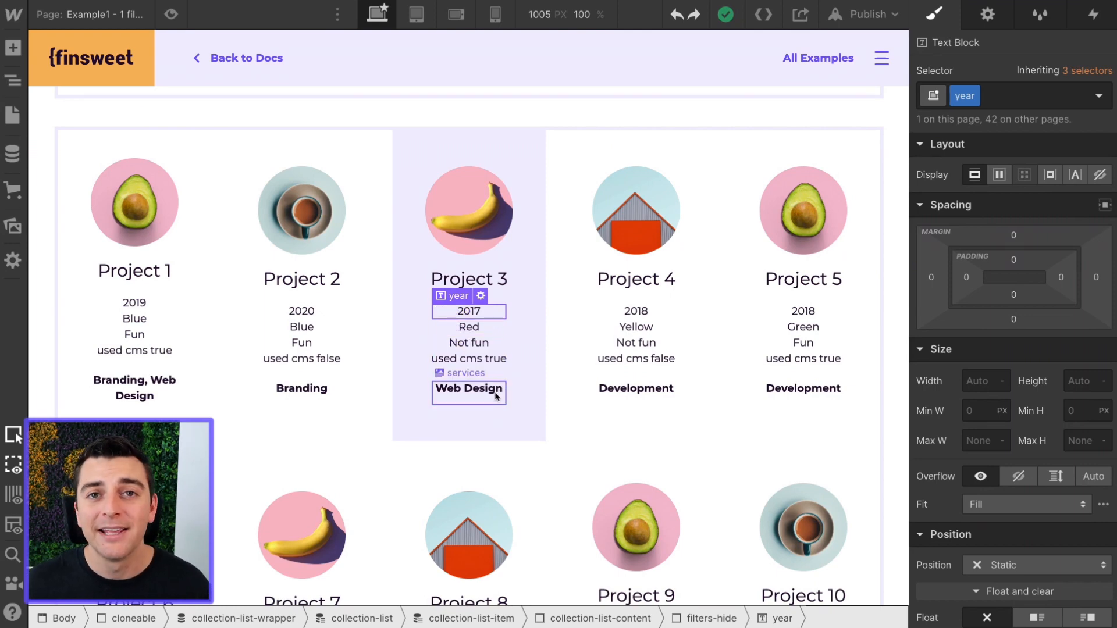
- Review the Project 500 CMS item's fields, then close the collections and return to the canvas
left_click(13, 155)
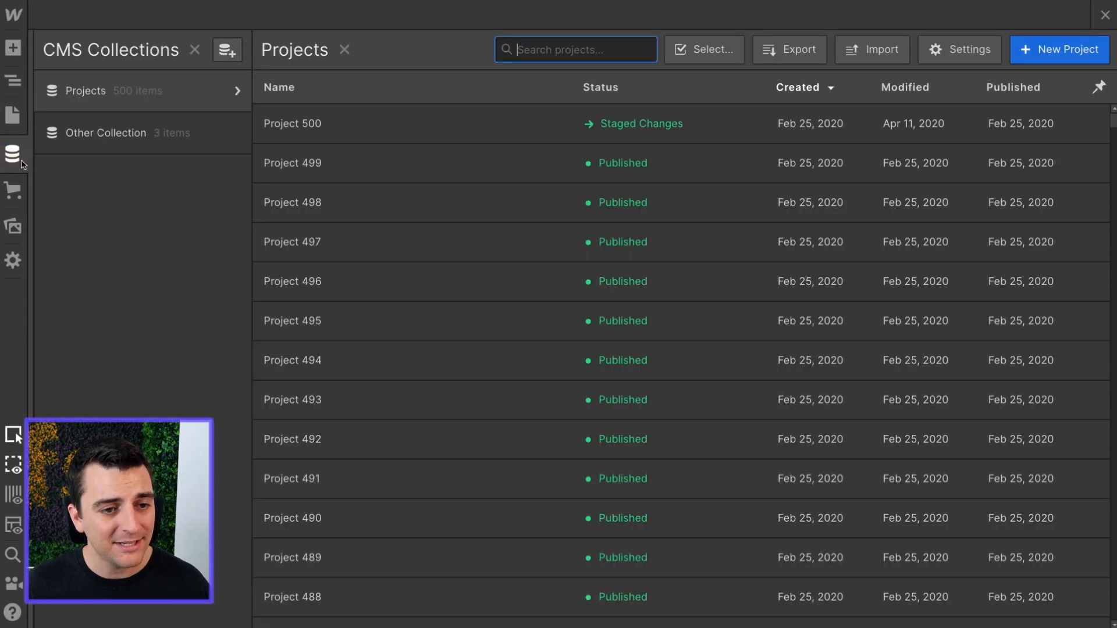
left_click(315, 123)
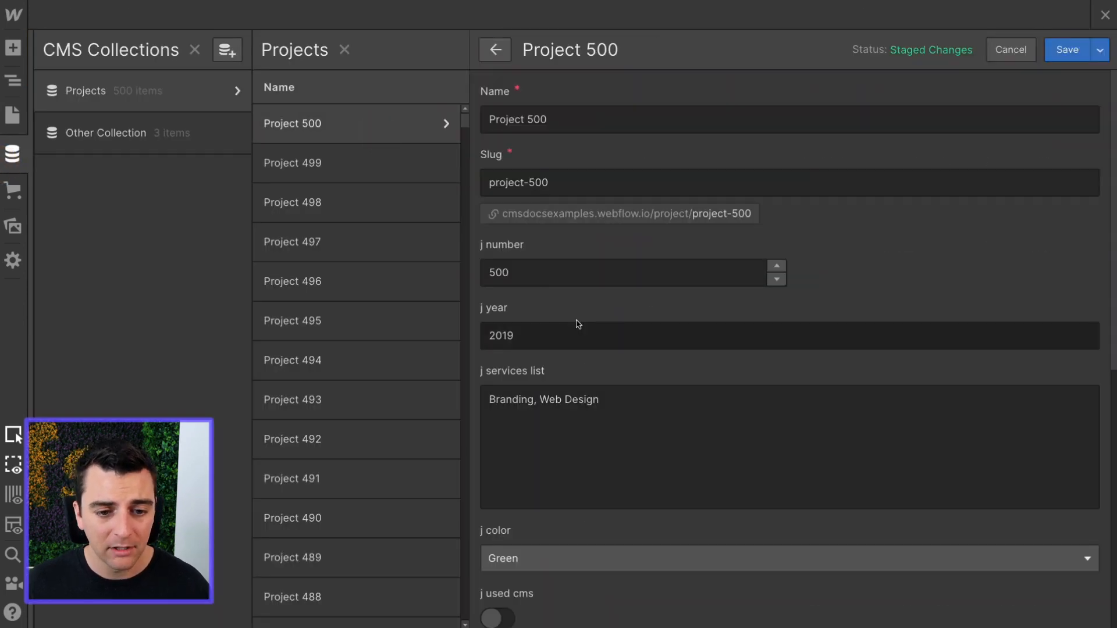
scroll("down", 3)
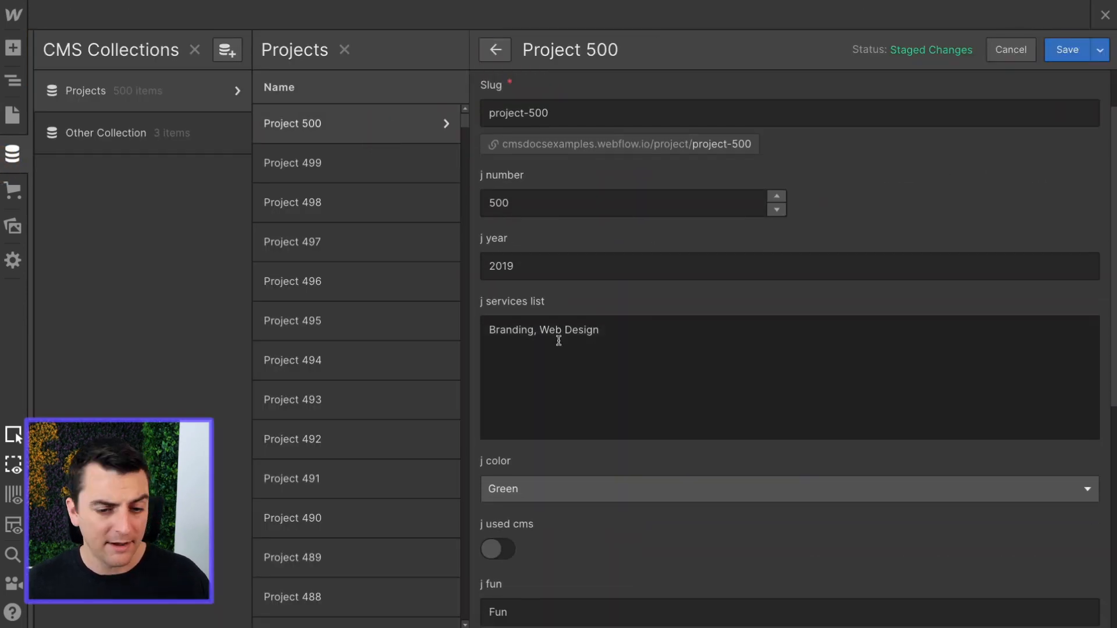
mouse_move(564, 351)
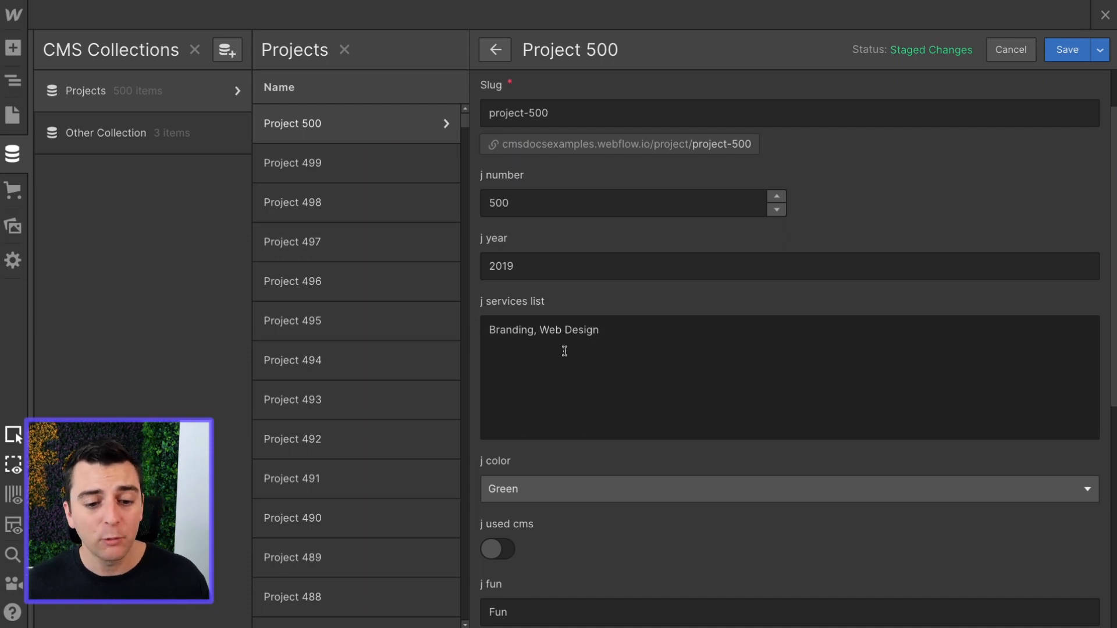
scroll("down", 3)
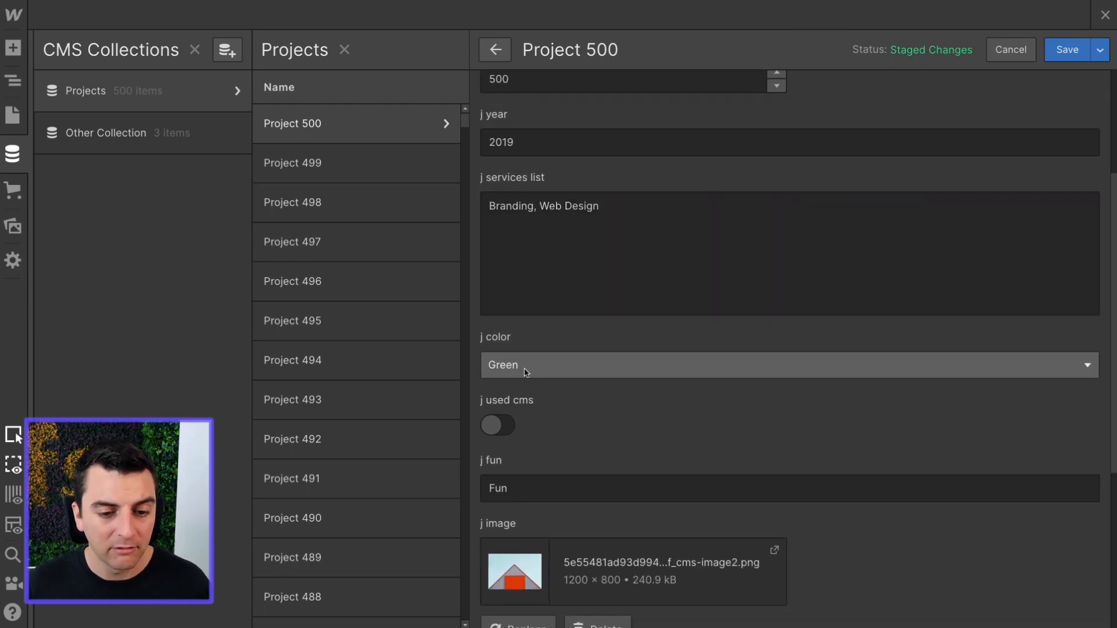
scroll("down", 3)
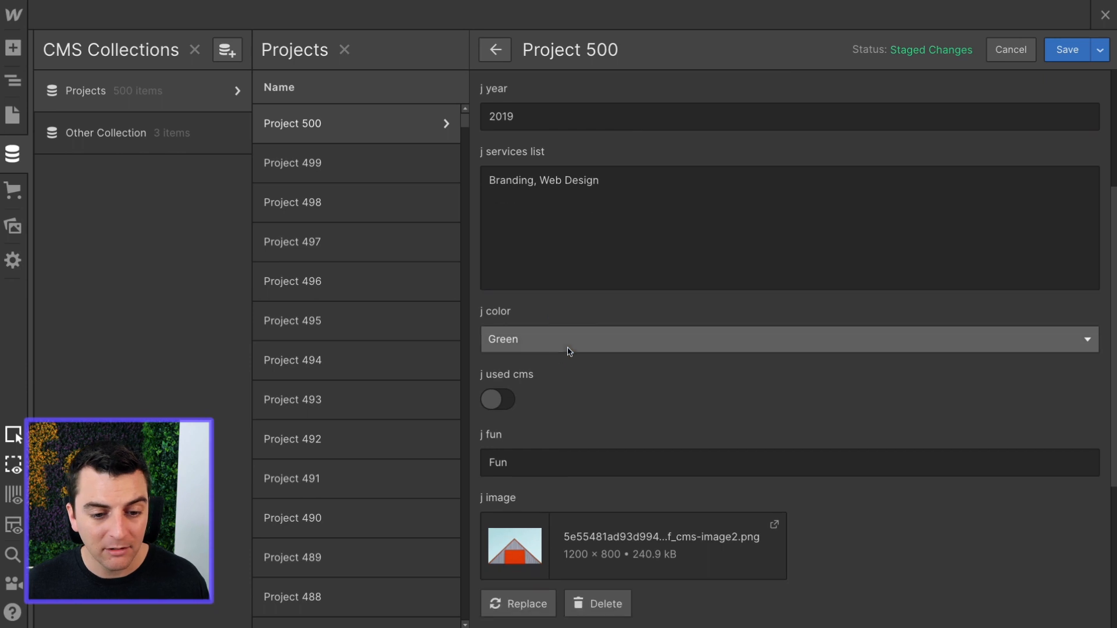
scroll("down", 3)
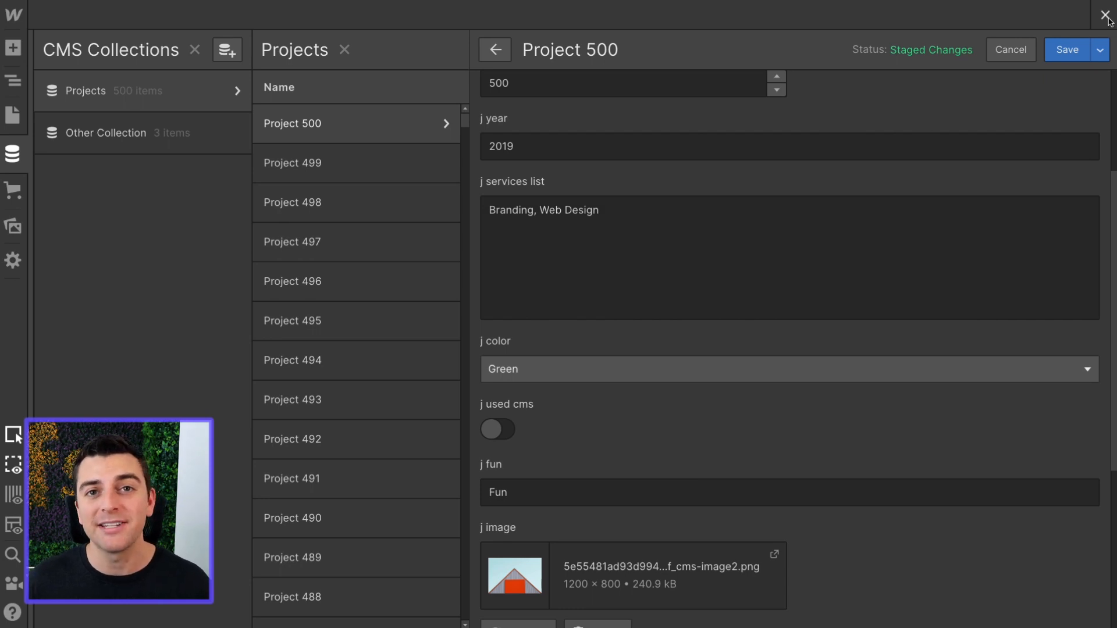
left_click(1104, 13)
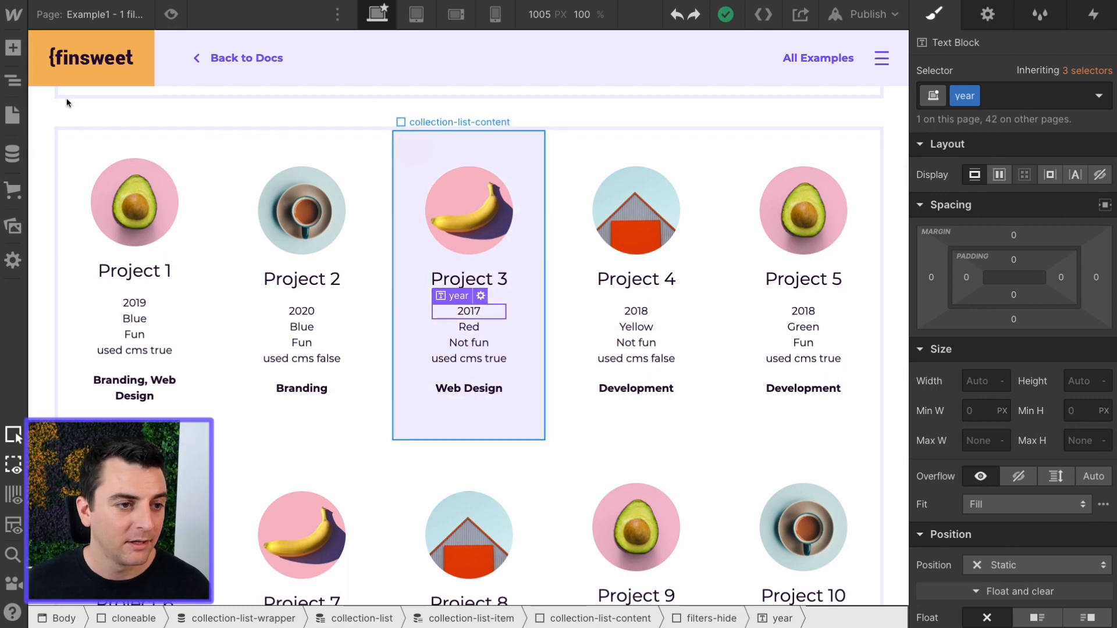
- Locate the filters-hide div in the Navigator and inspect its Display settings
left_click(10, 76)
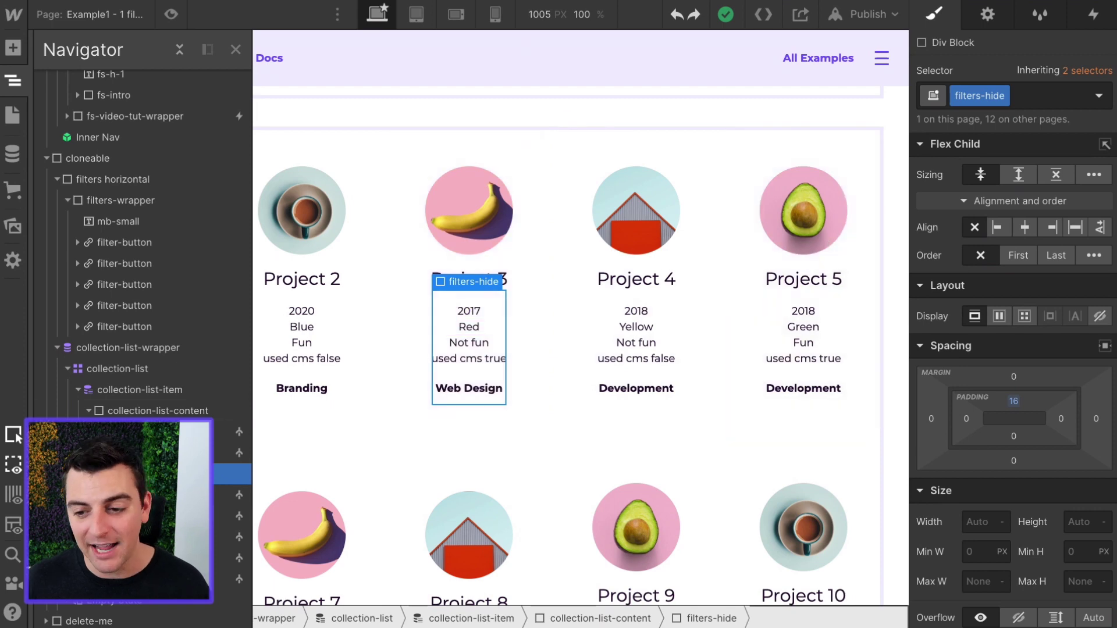
left_click(1098, 321)
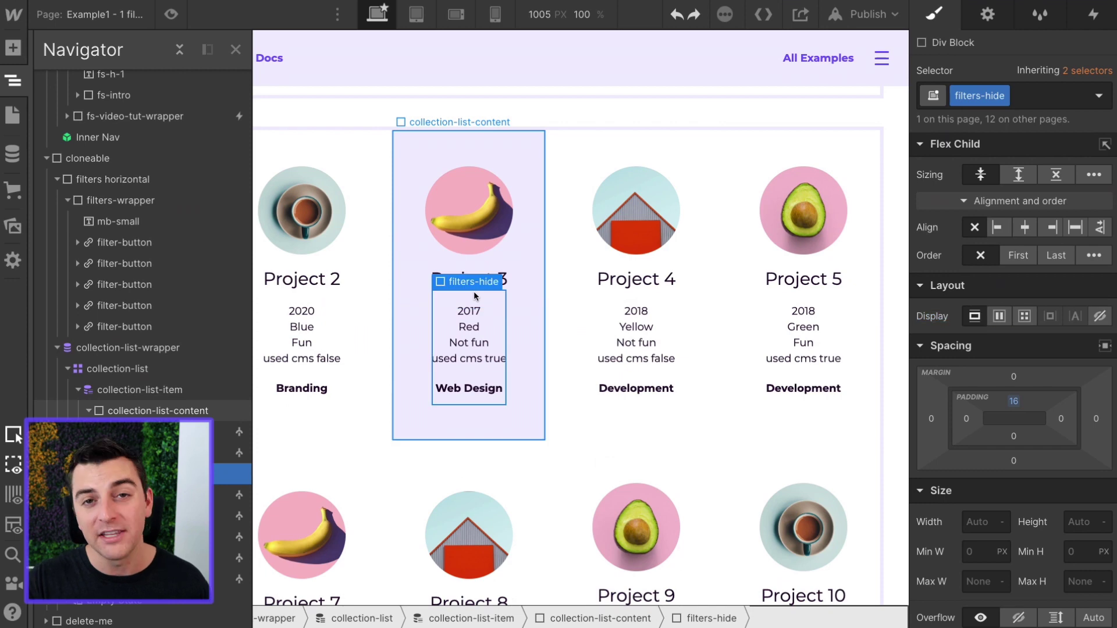
left_click(469, 312)
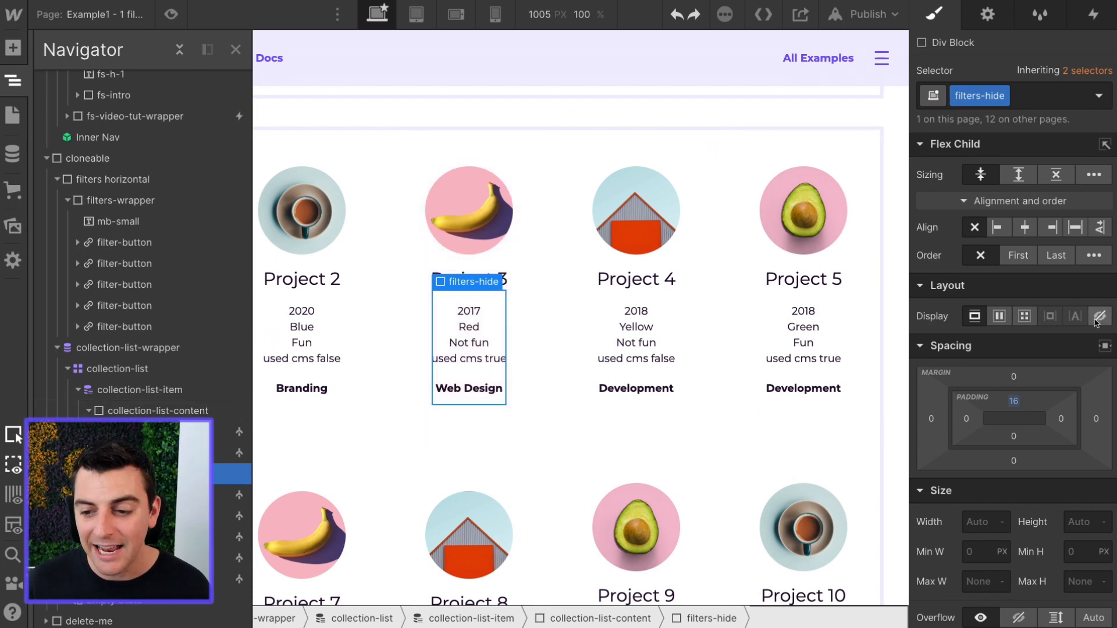
left_click(1094, 314)
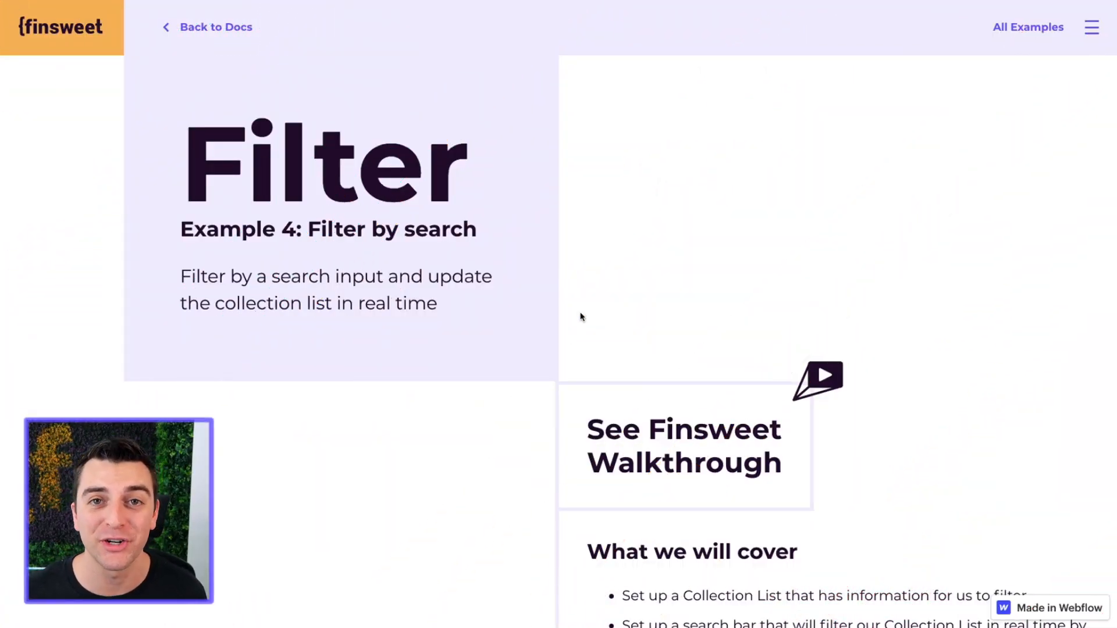
- Scroll to the search bar and search 'blue', scrolling through the filtered projects
scroll("down", 3)
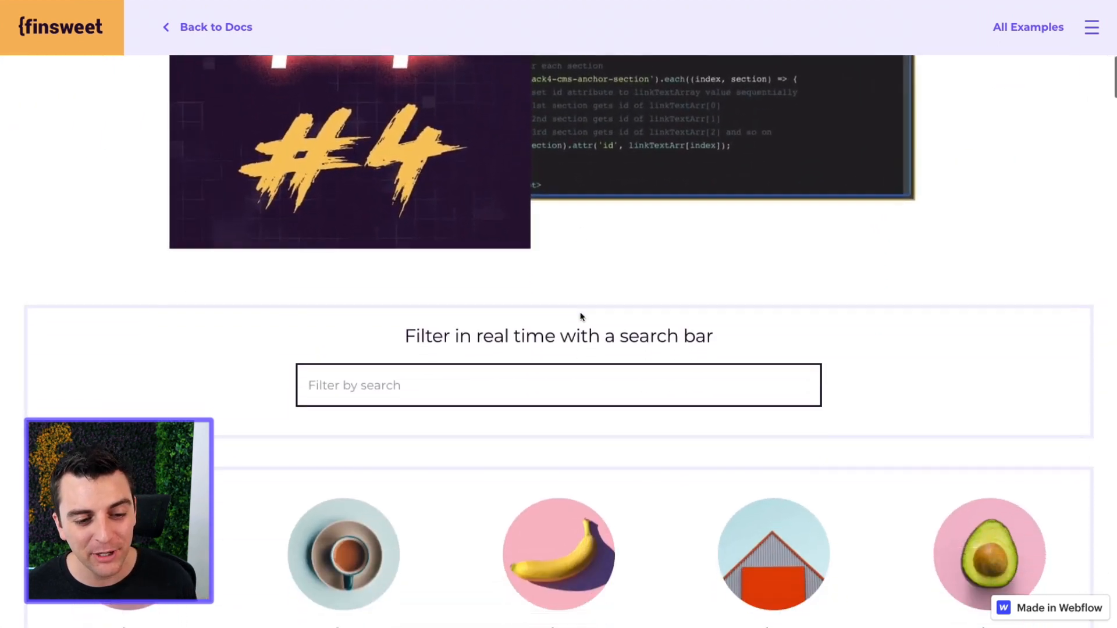
scroll("down", 3)
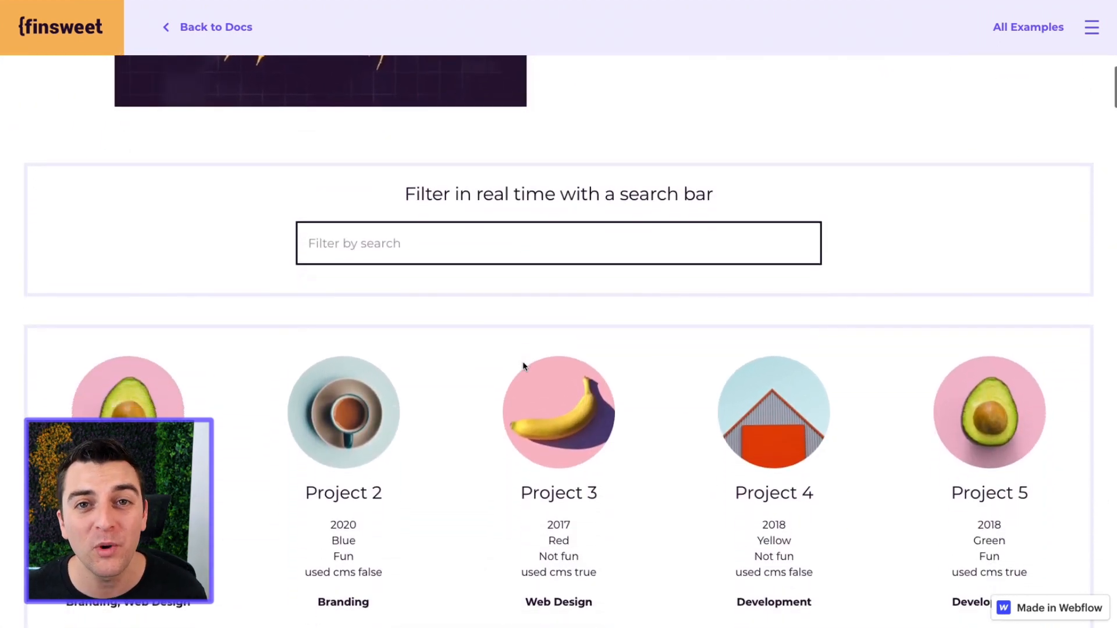
scroll("down", 3)
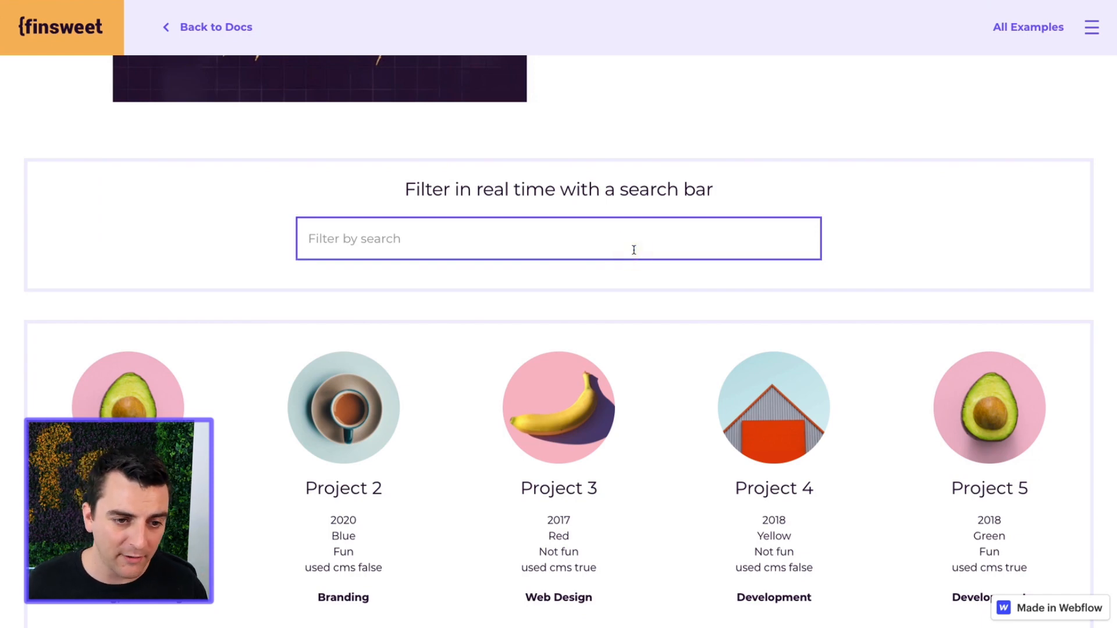
type("b")
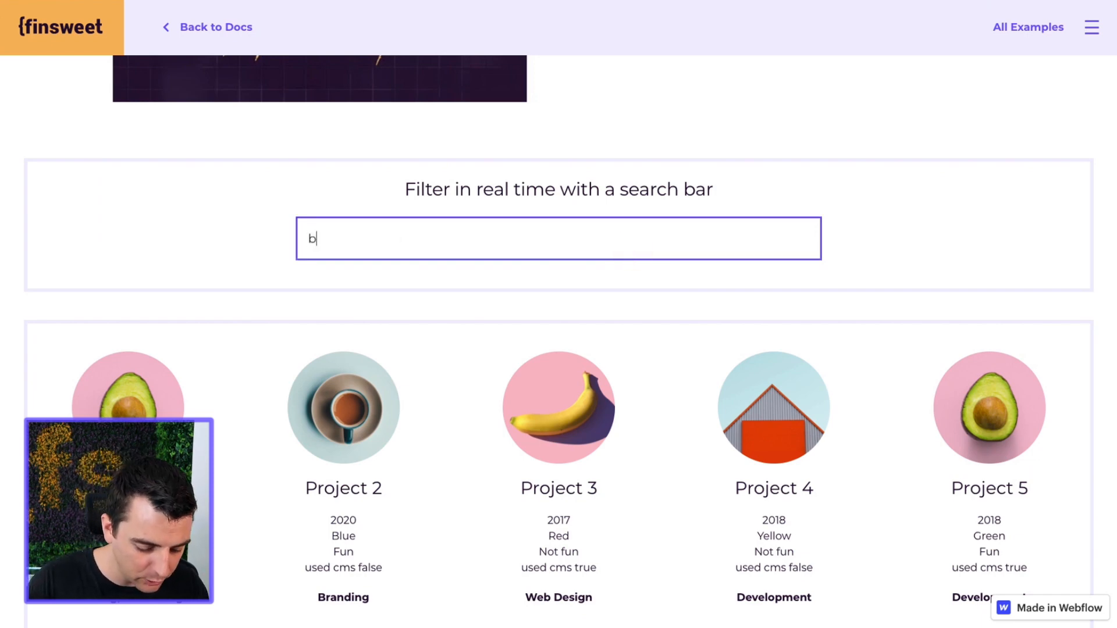
type("lue")
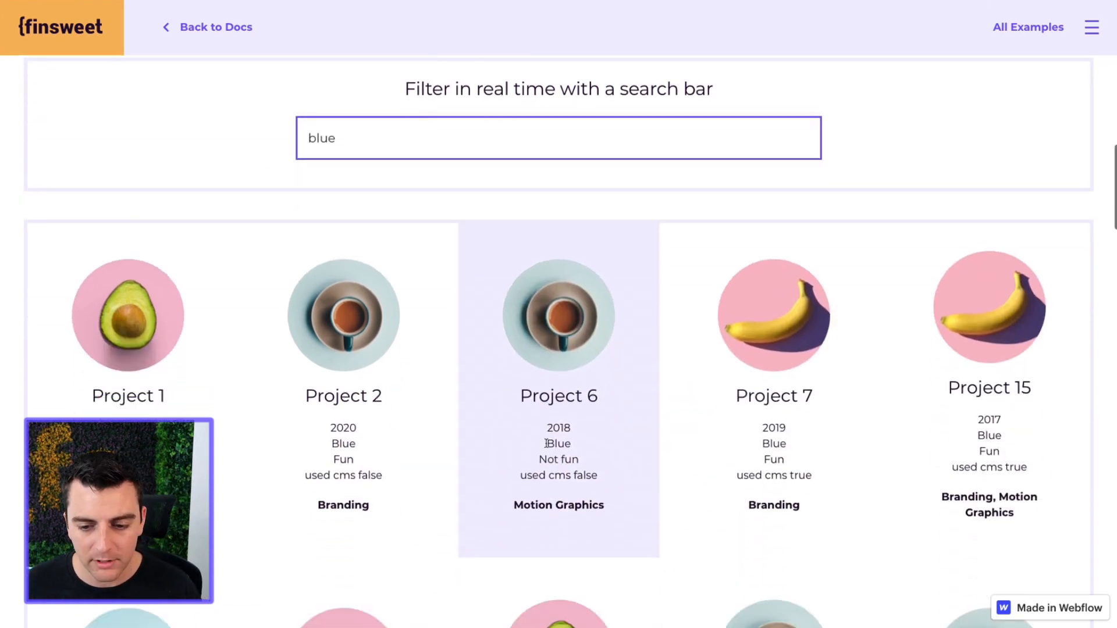
scroll("down", 3)
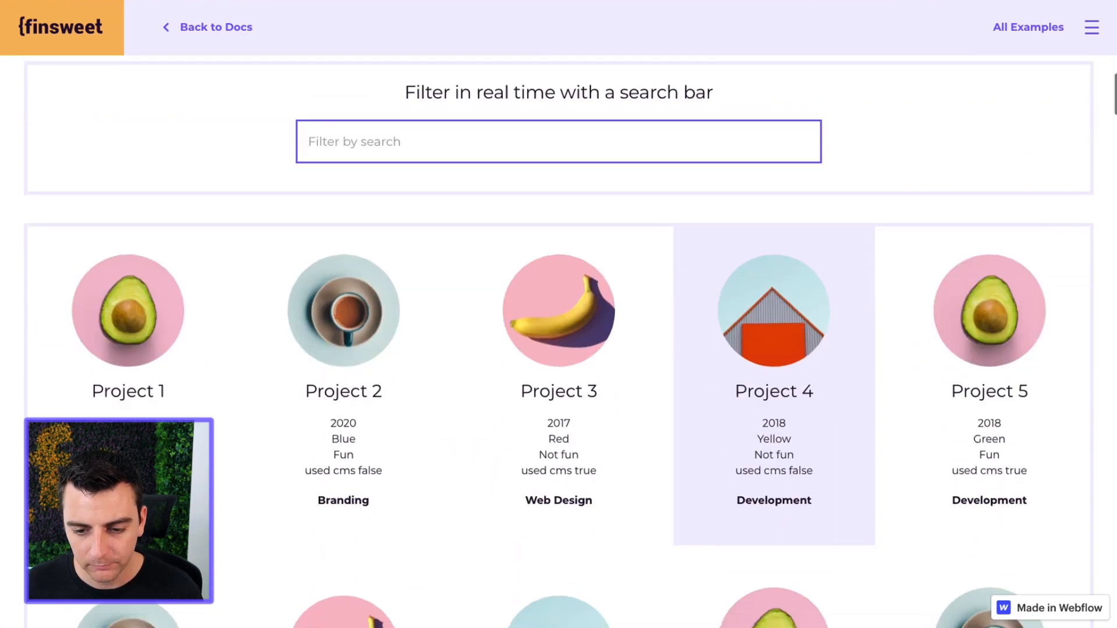
scroll("down", 3)
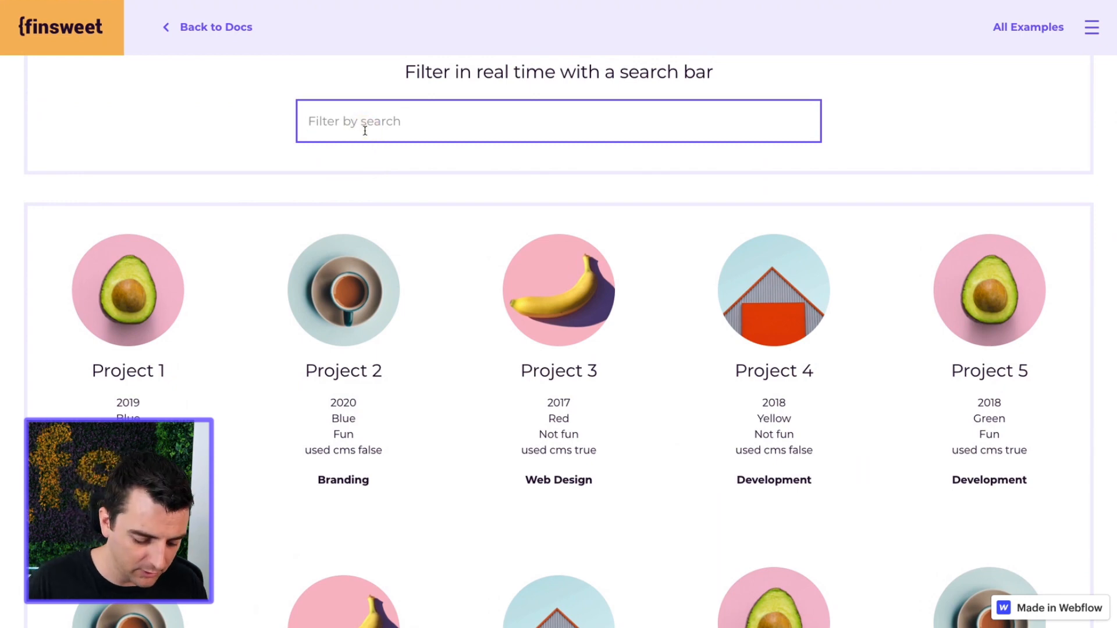
- Search 'dev' and then '2020', scrolling until only 2020 projects remain
type("dev")
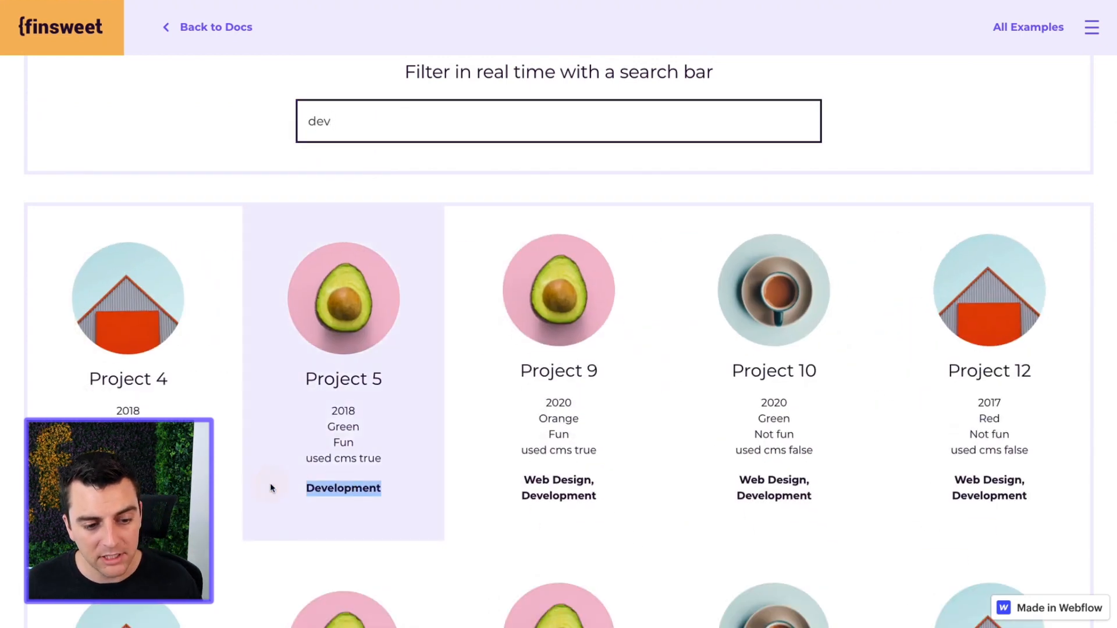
scroll("down", 3)
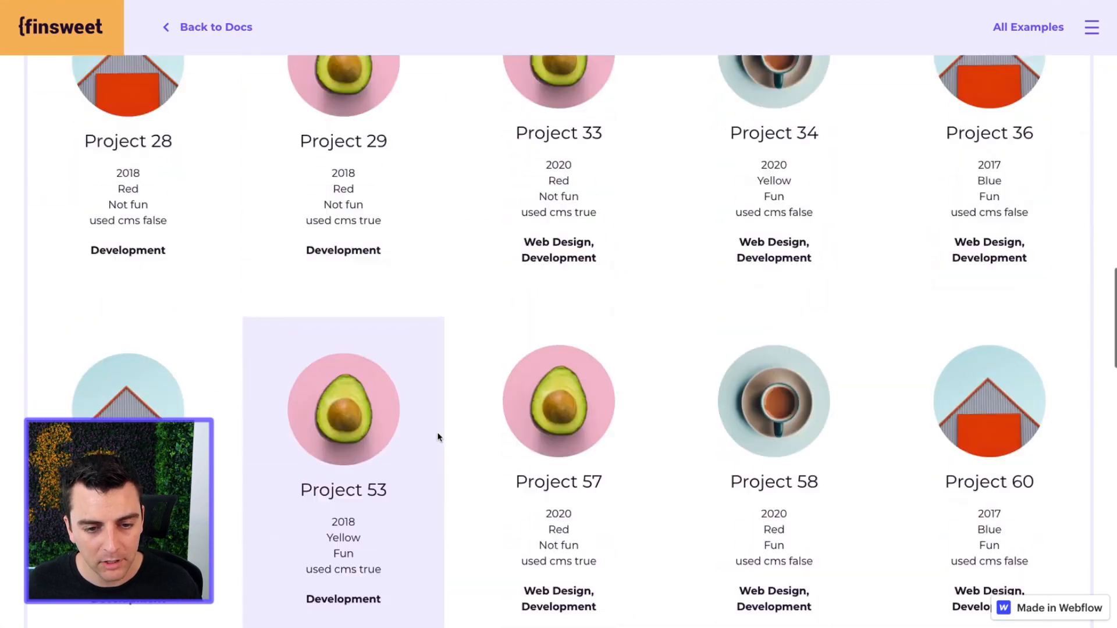
type("dev")
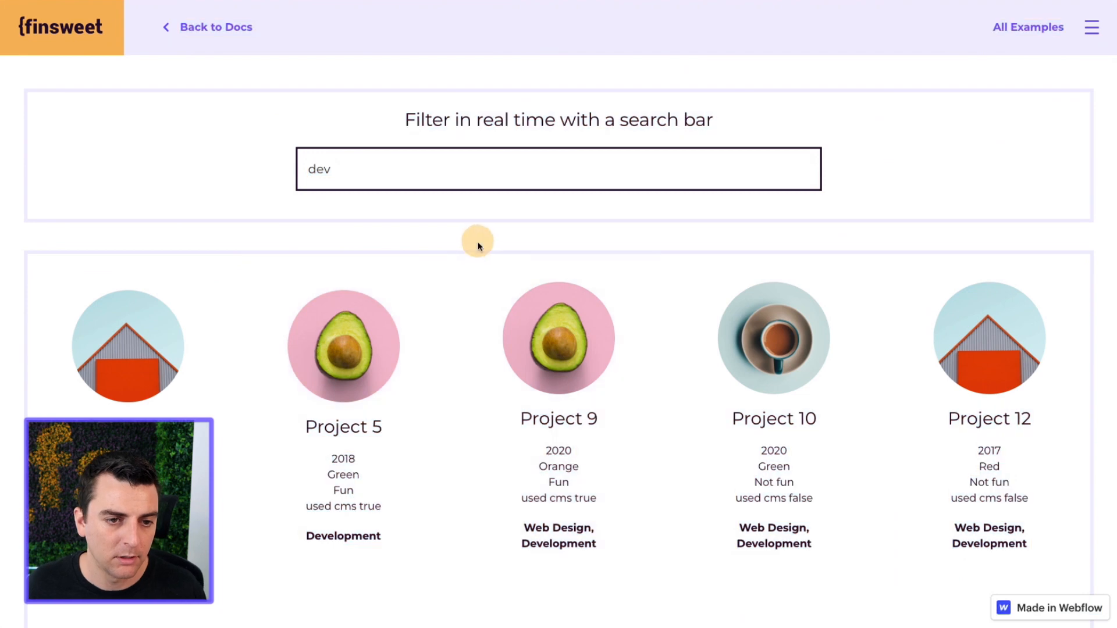
type("2020")
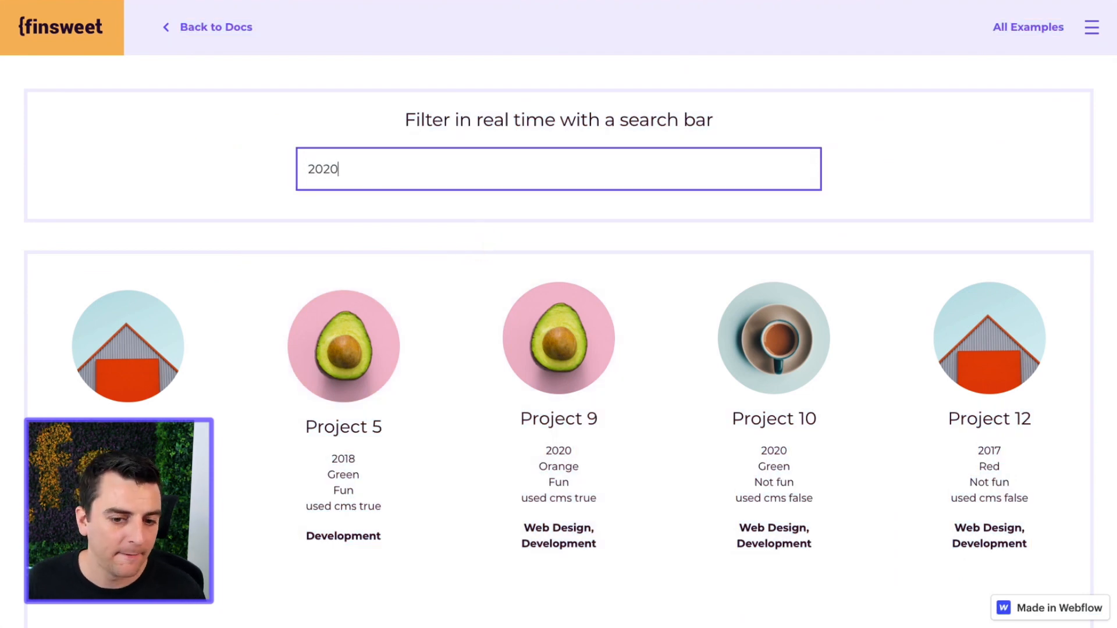
scroll("down", 3)
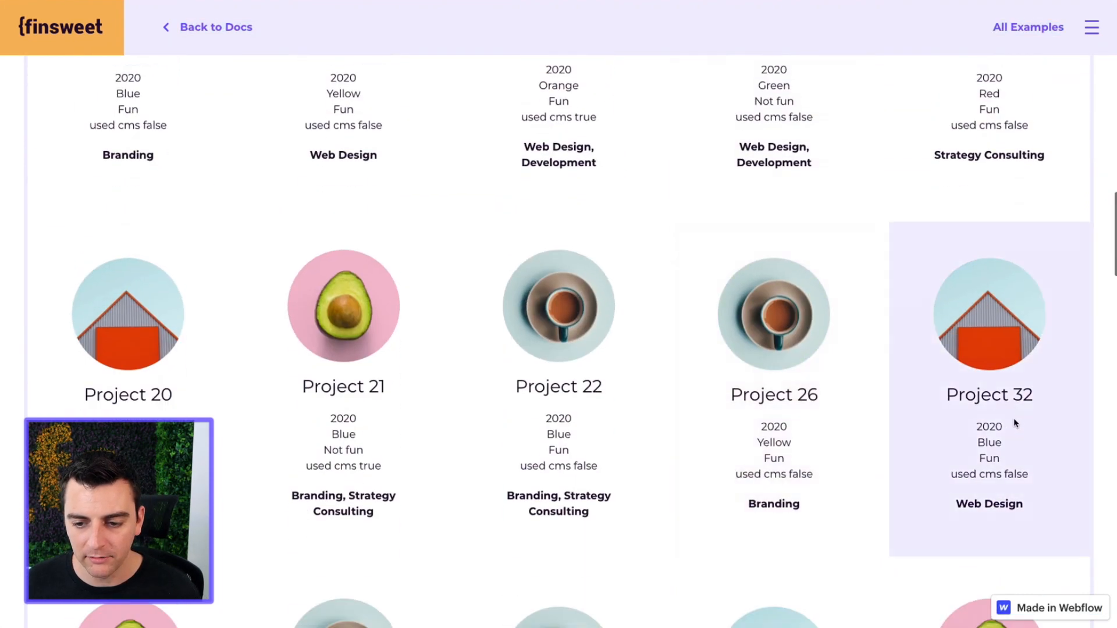
scroll("down", 3)
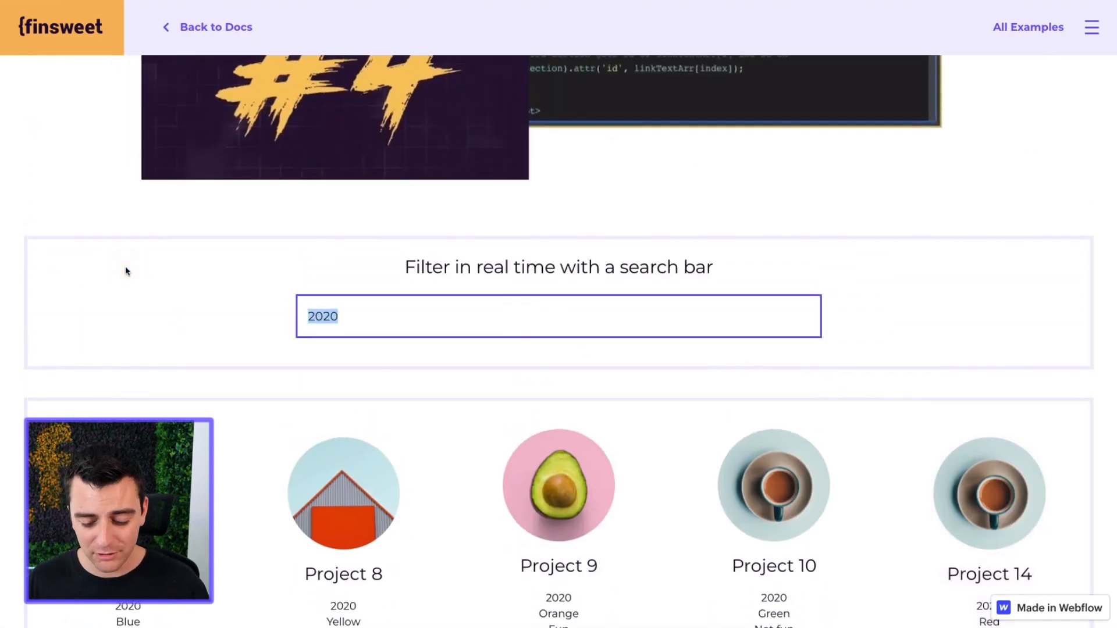
type("\\")
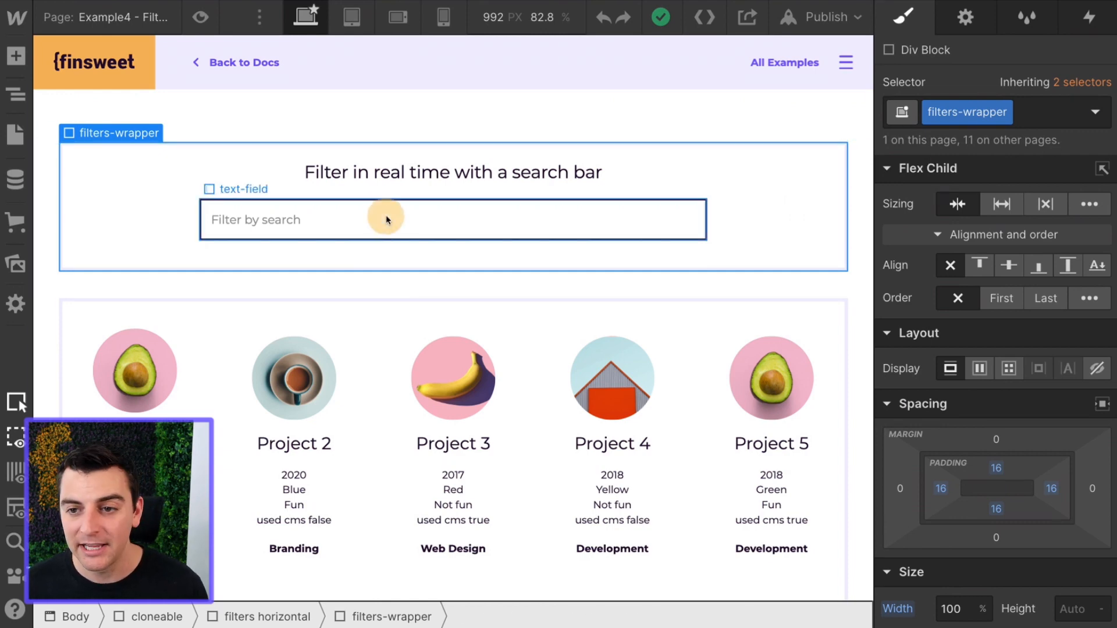
- Select the filters-wrapper div surrounding the 'Filter by search' field on Example4
left_click(387, 219)
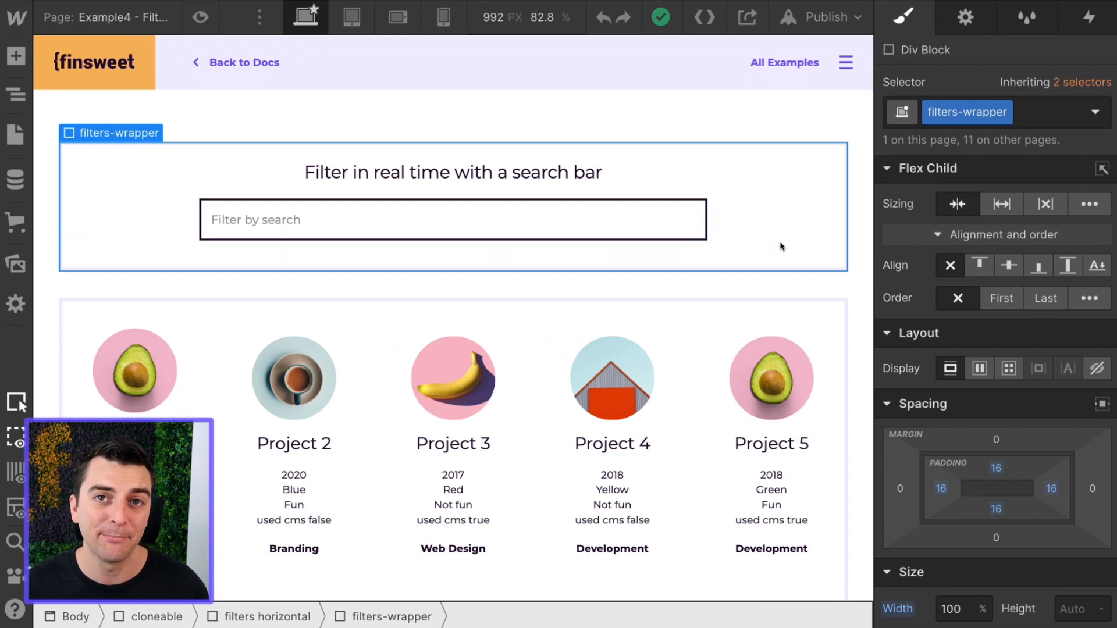
mouse_move(15, 95)
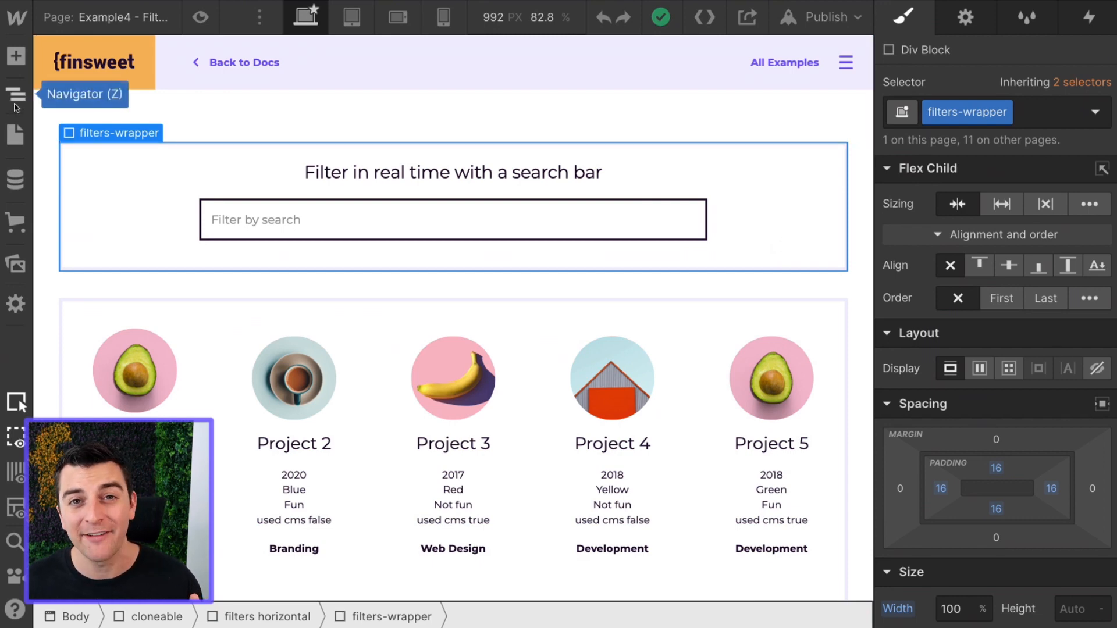
left_click(14, 93)
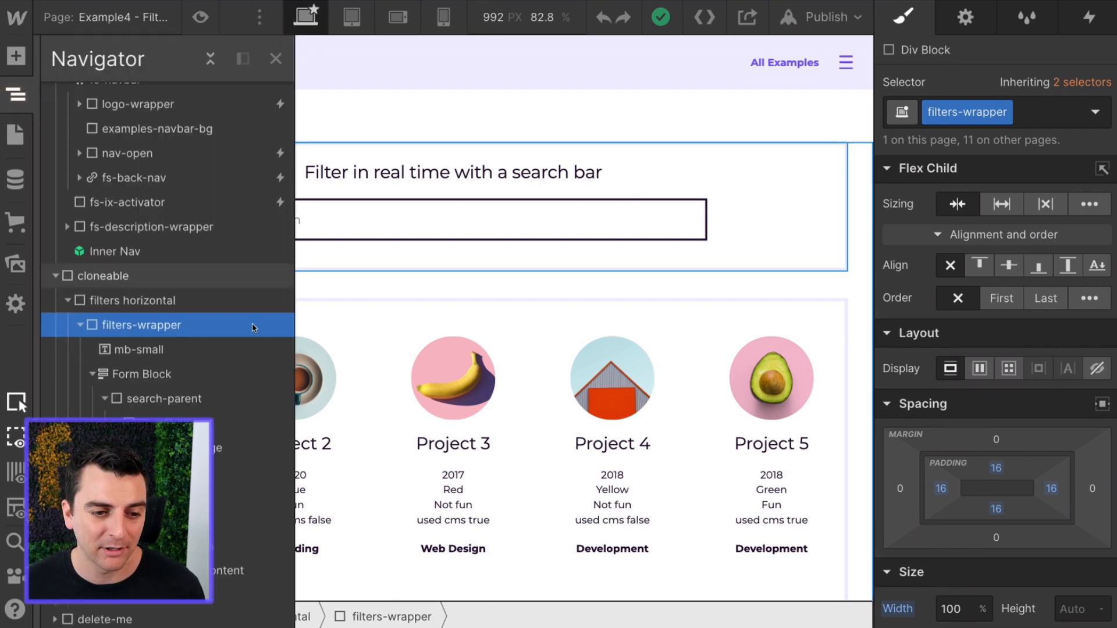
left_click(164, 399)
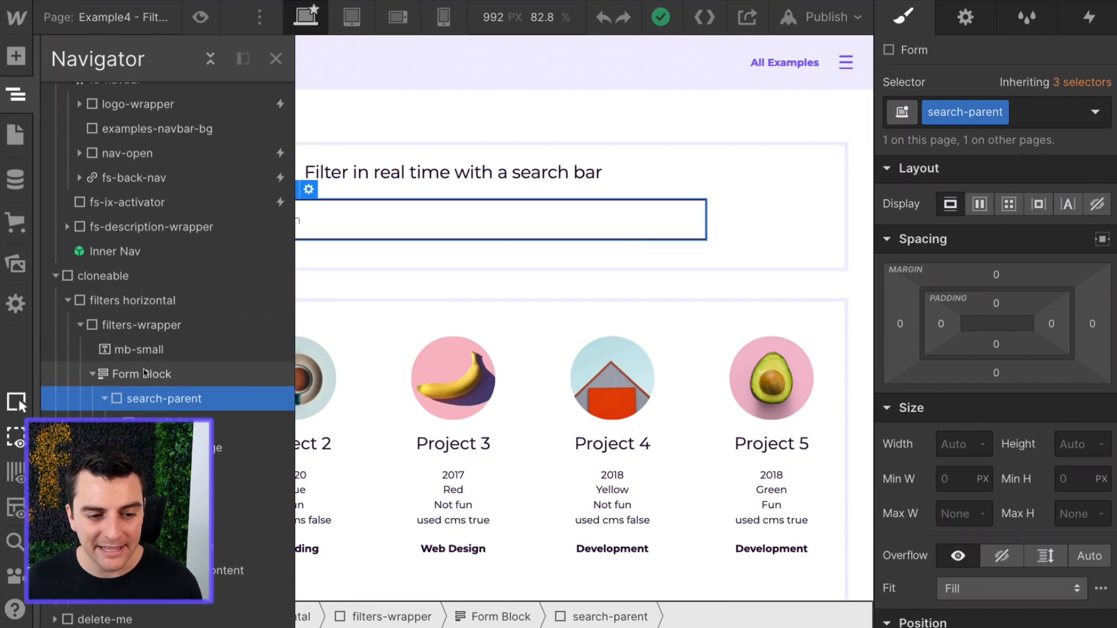
left_click(141, 373)
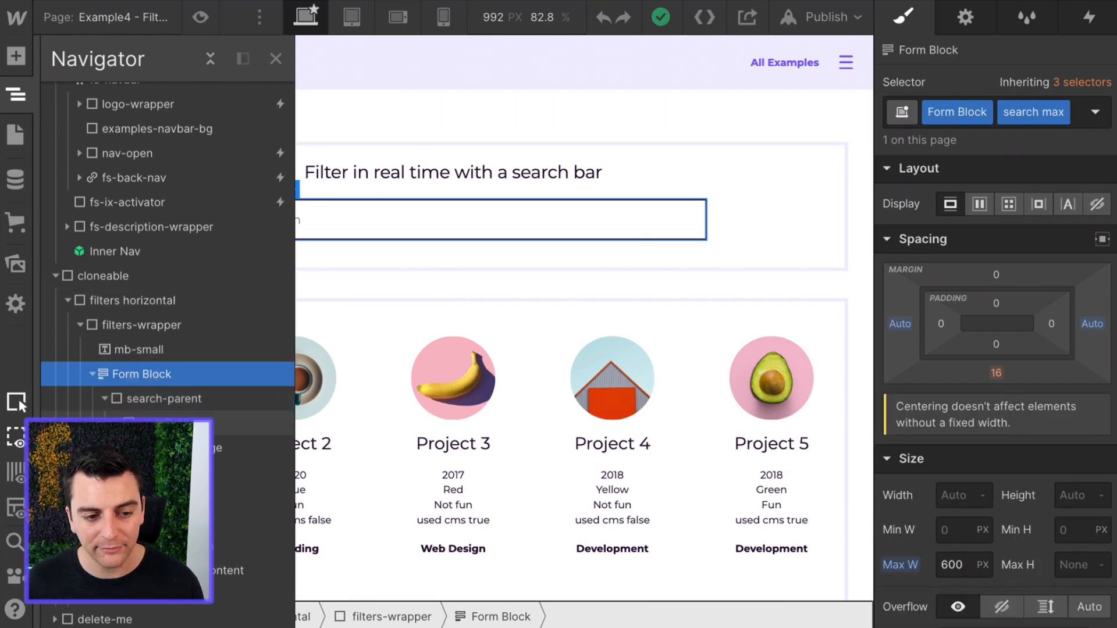
left_click(164, 398)
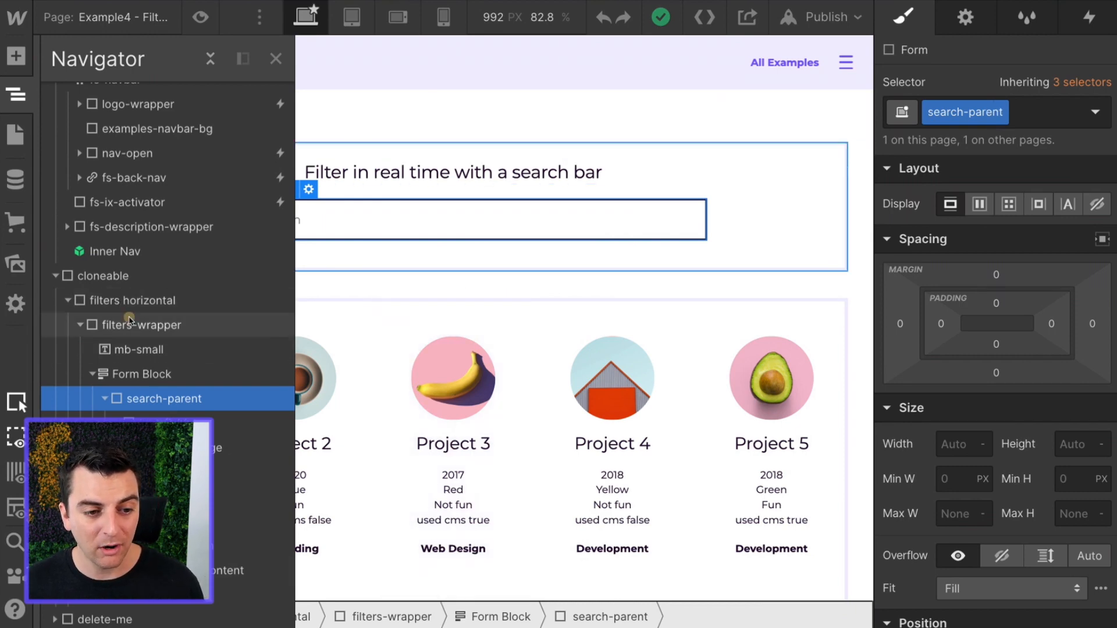
left_click(141, 325)
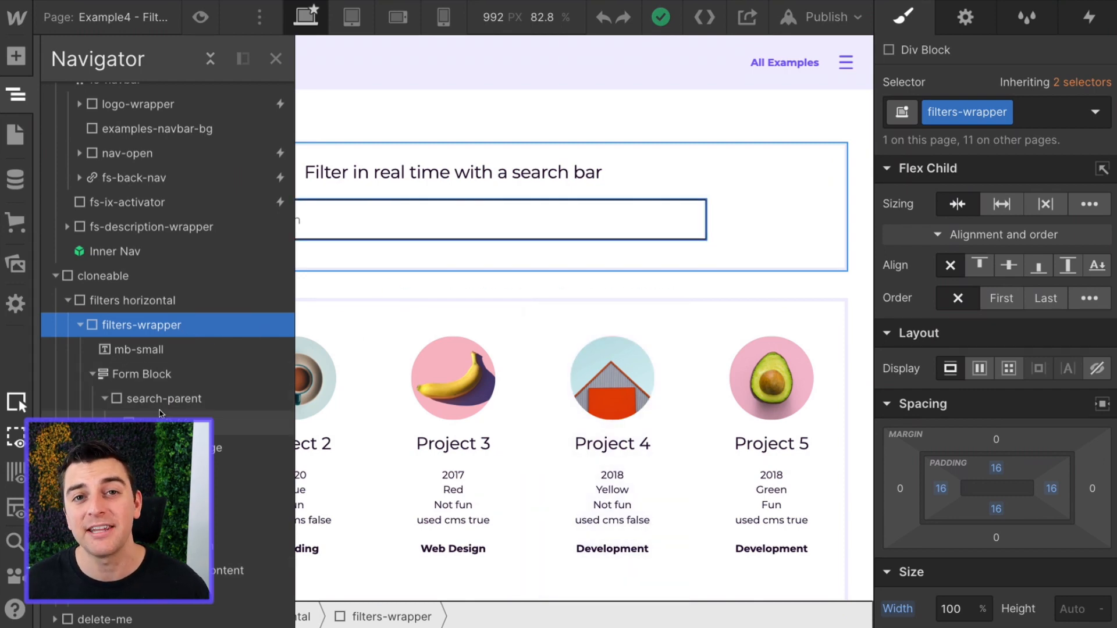
mouse_move(549, 245)
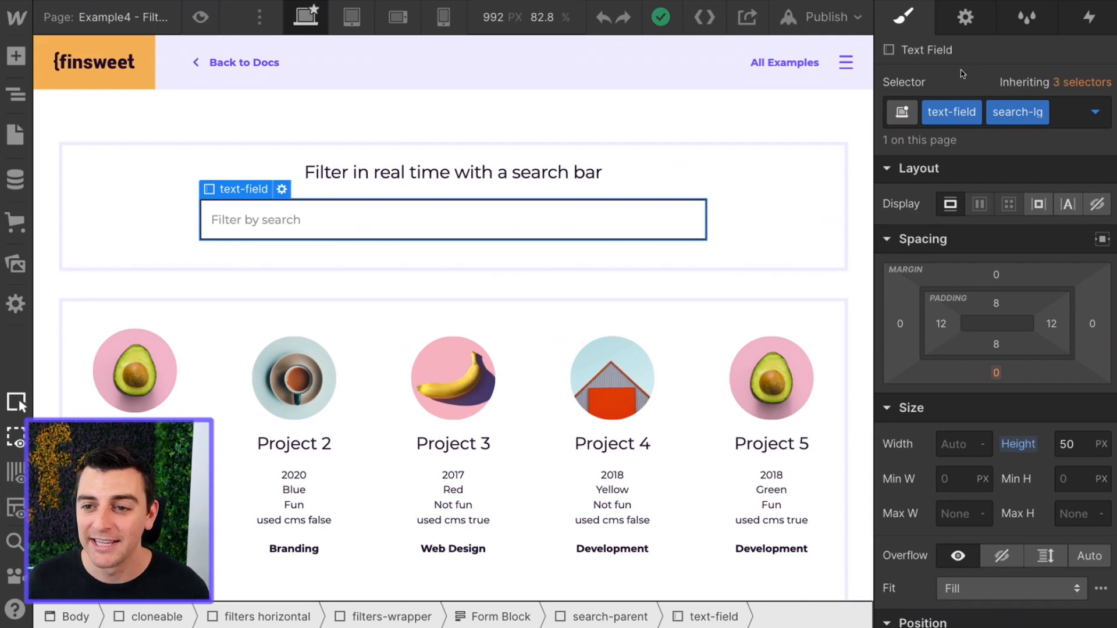
- Open the search field's settings and view its filter-by attribute with value '*'
left_click(965, 17)
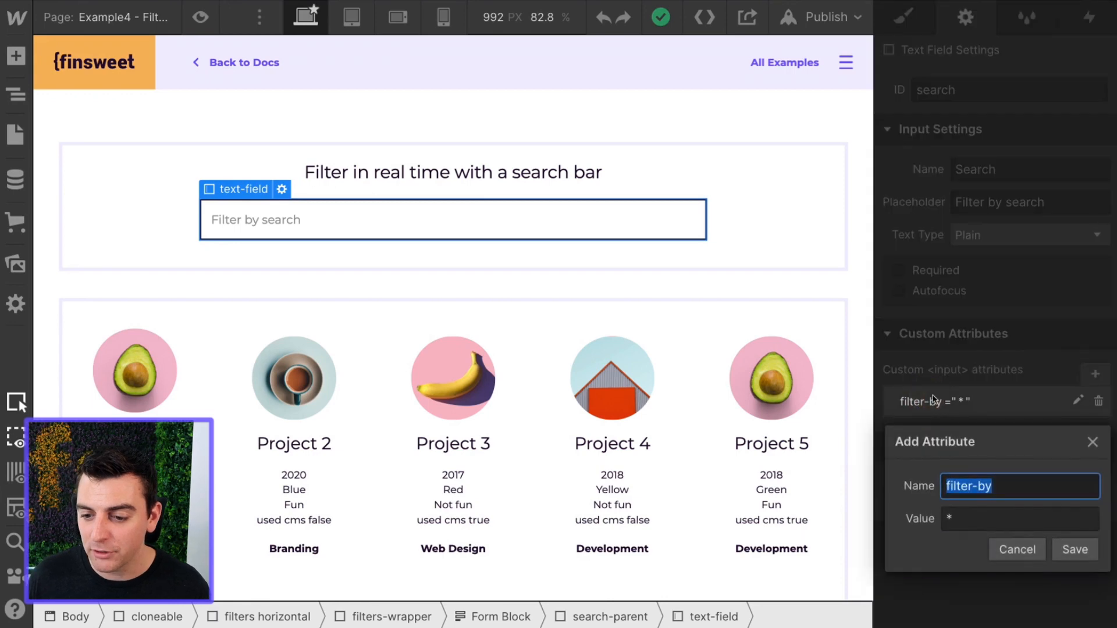
left_click(1019, 519)
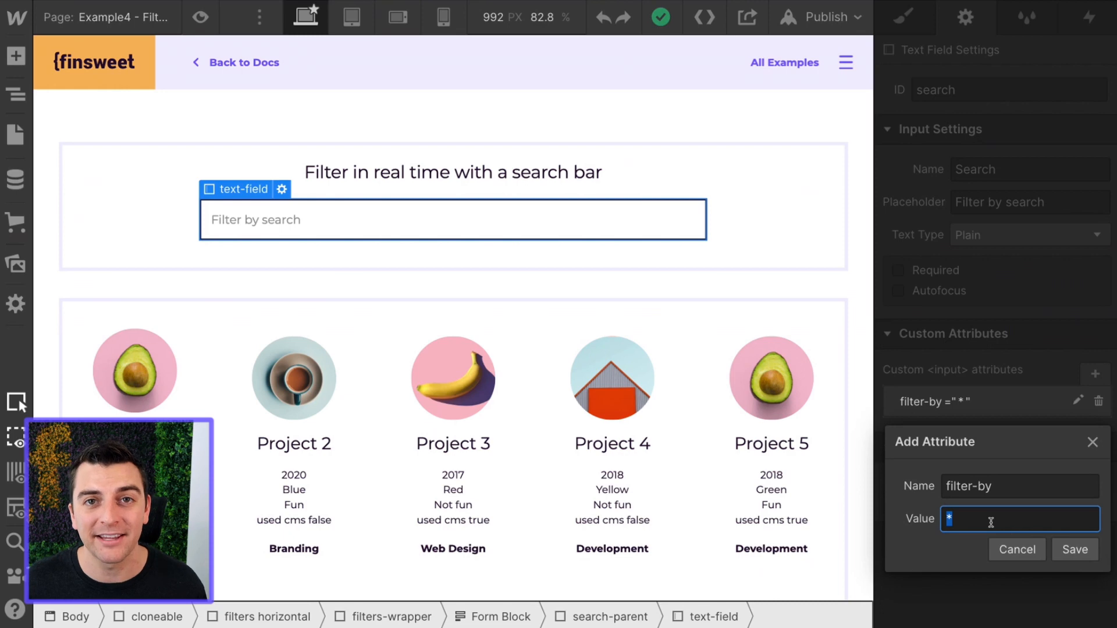
mouse_move(816, 484)
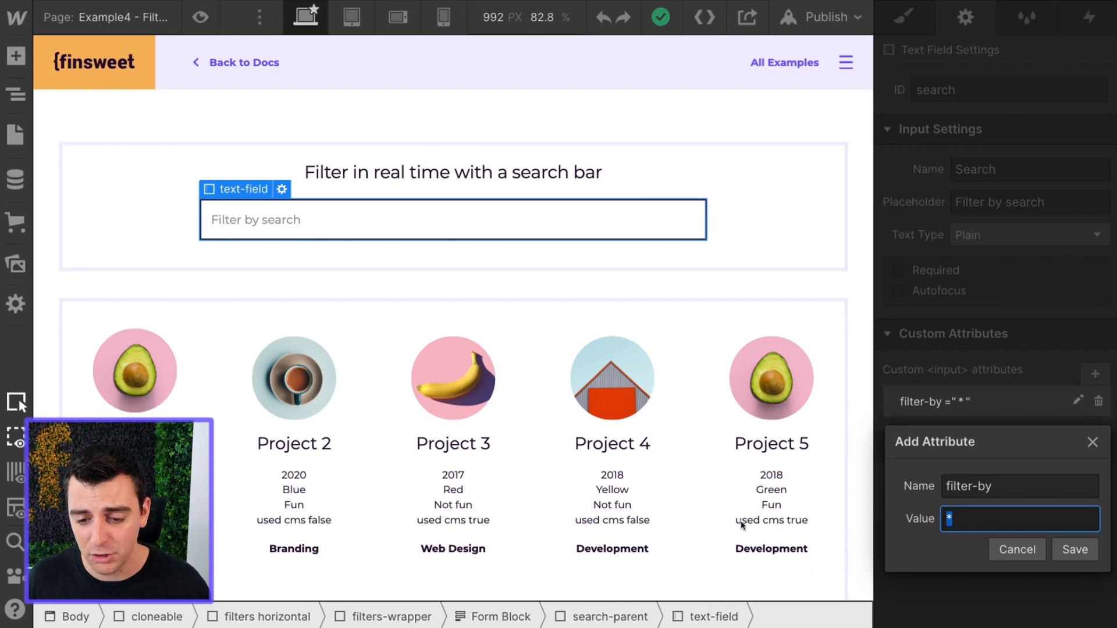
mouse_move(793, 512)
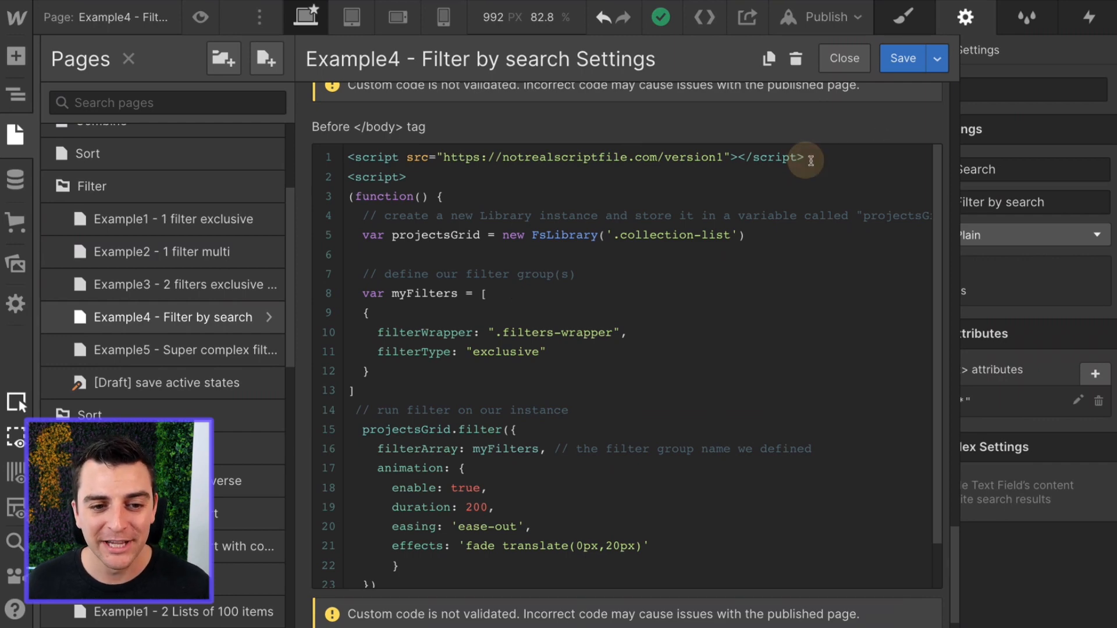
- Highlight the FsLibrary instance and projectsGrid variable in the before-body filter script
double_click(563, 157)
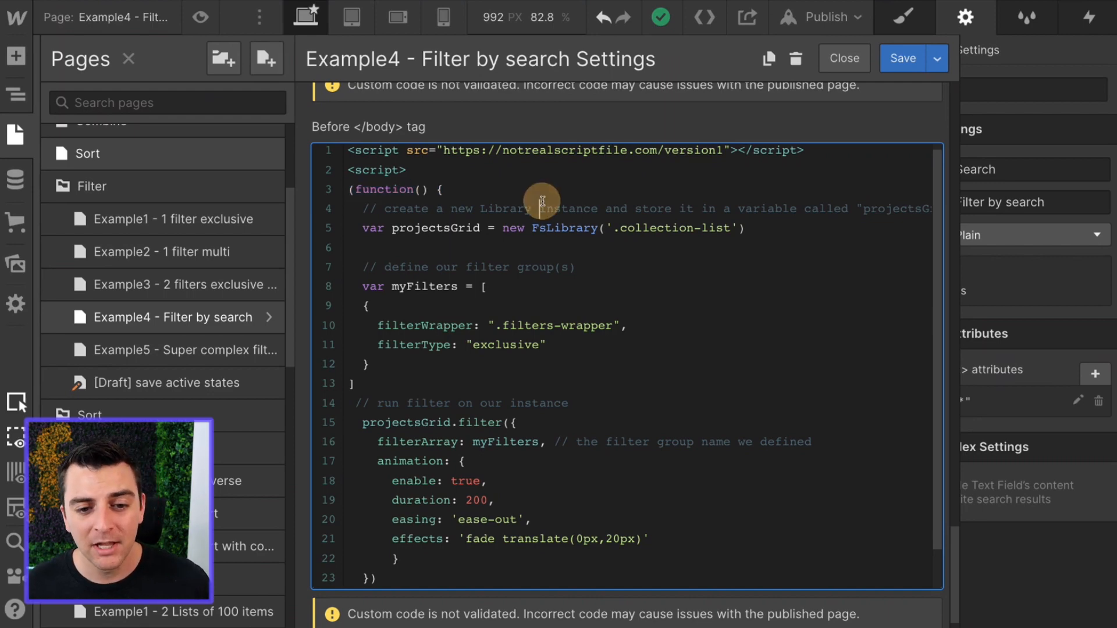
double_click(513, 228)
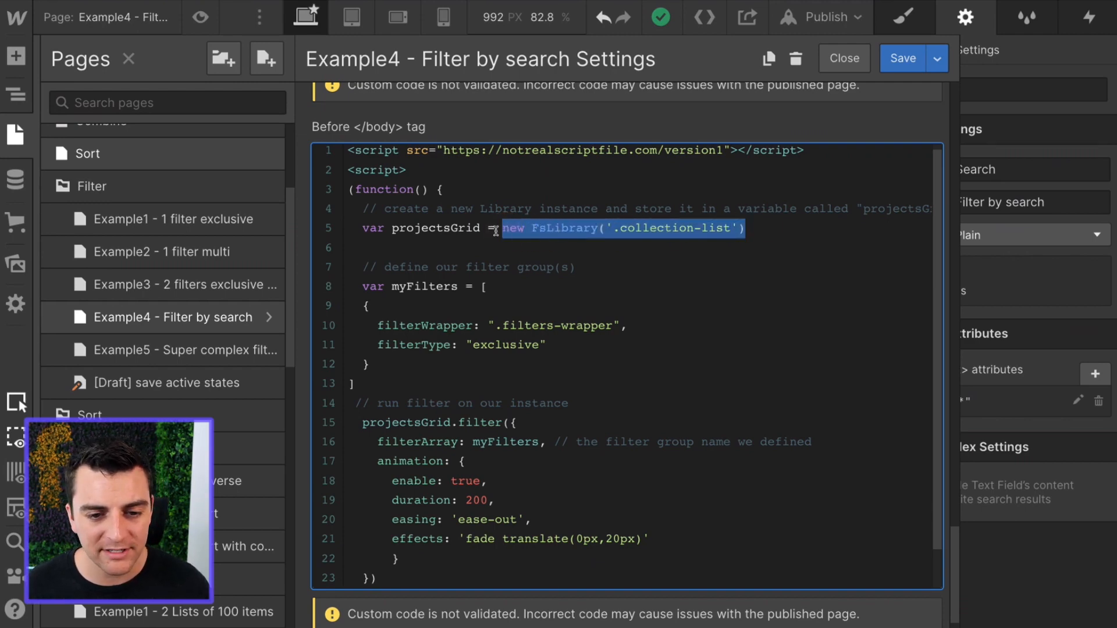
double_click(431, 228)
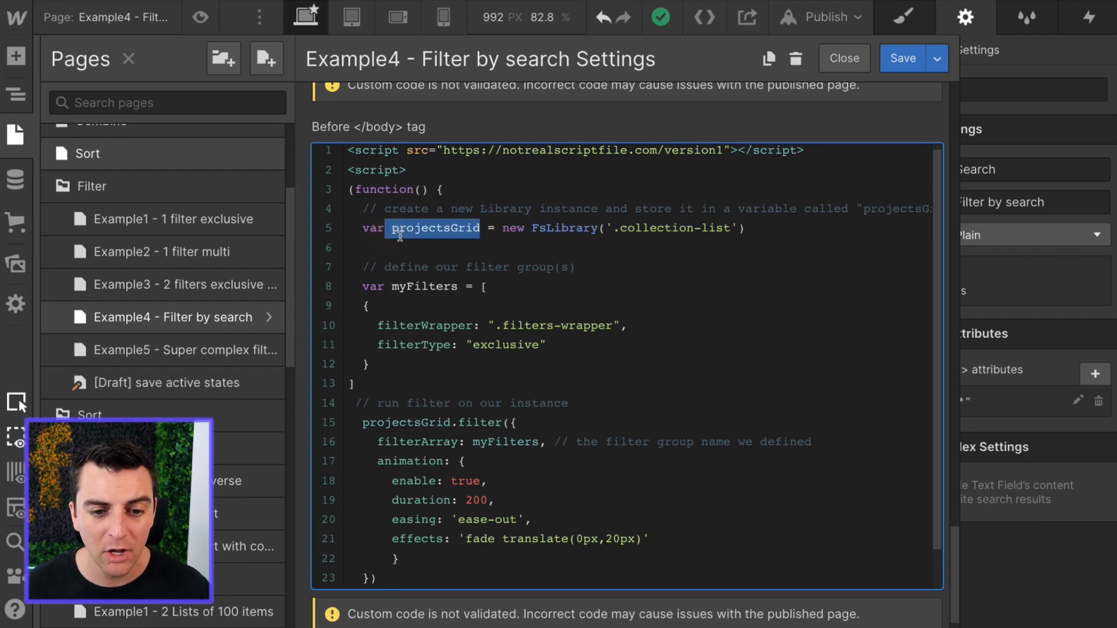
scroll("down", 3)
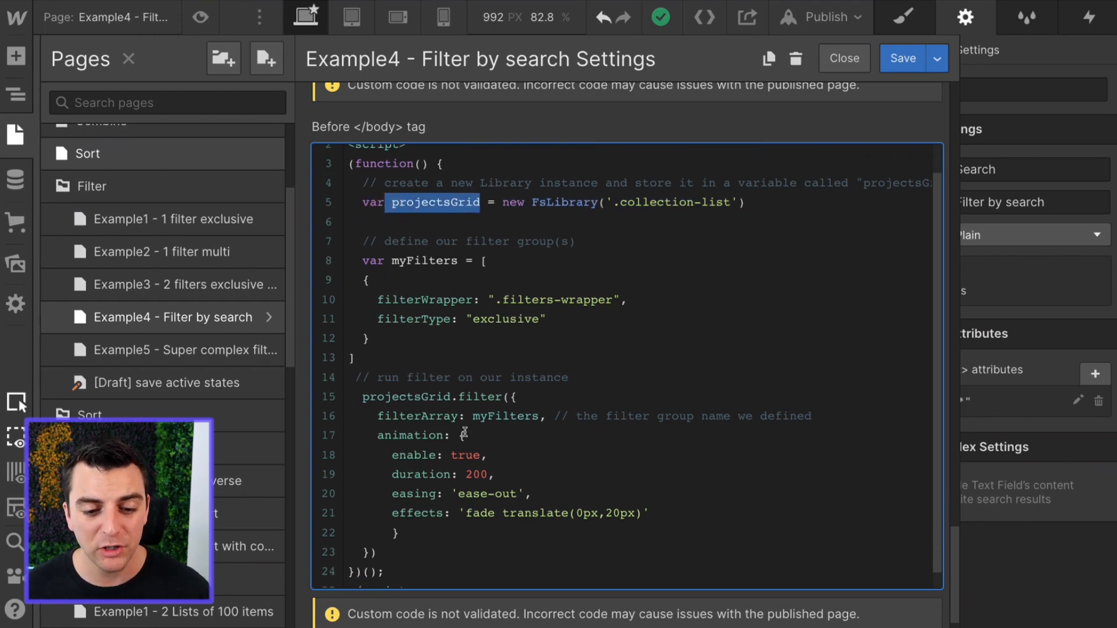
double_click(406, 397)
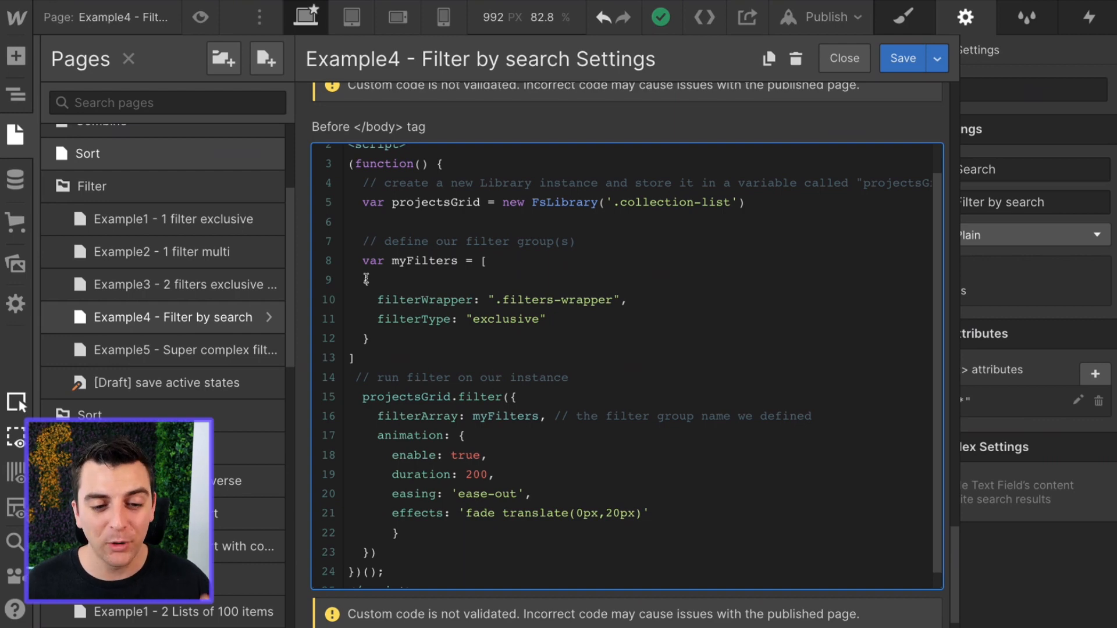
left_click_drag(365, 279, 367, 337)
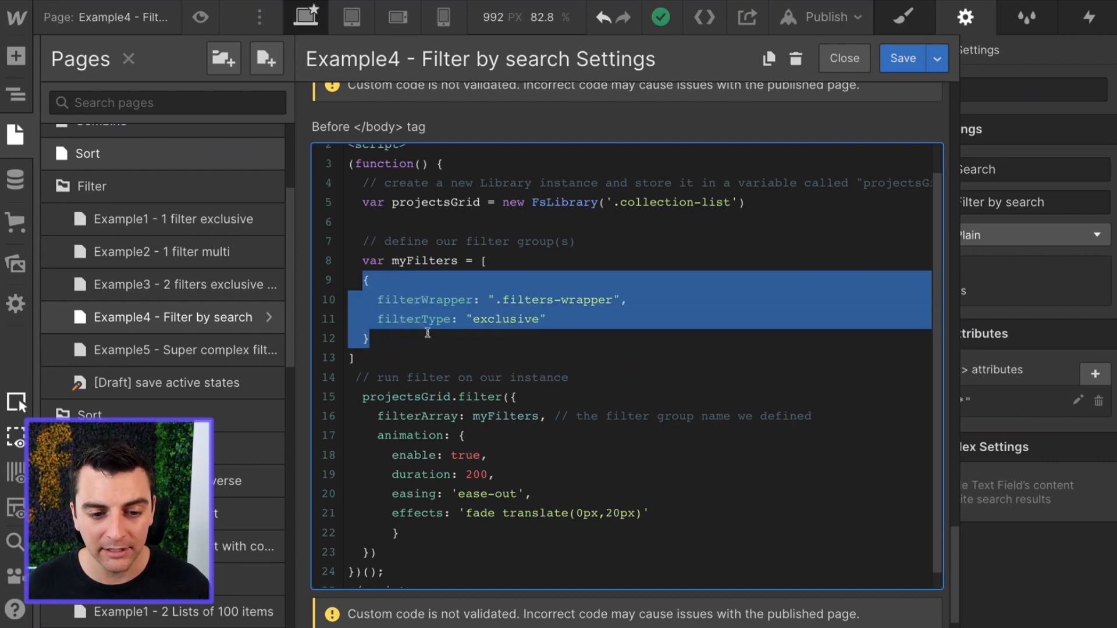
double_click(424, 300)
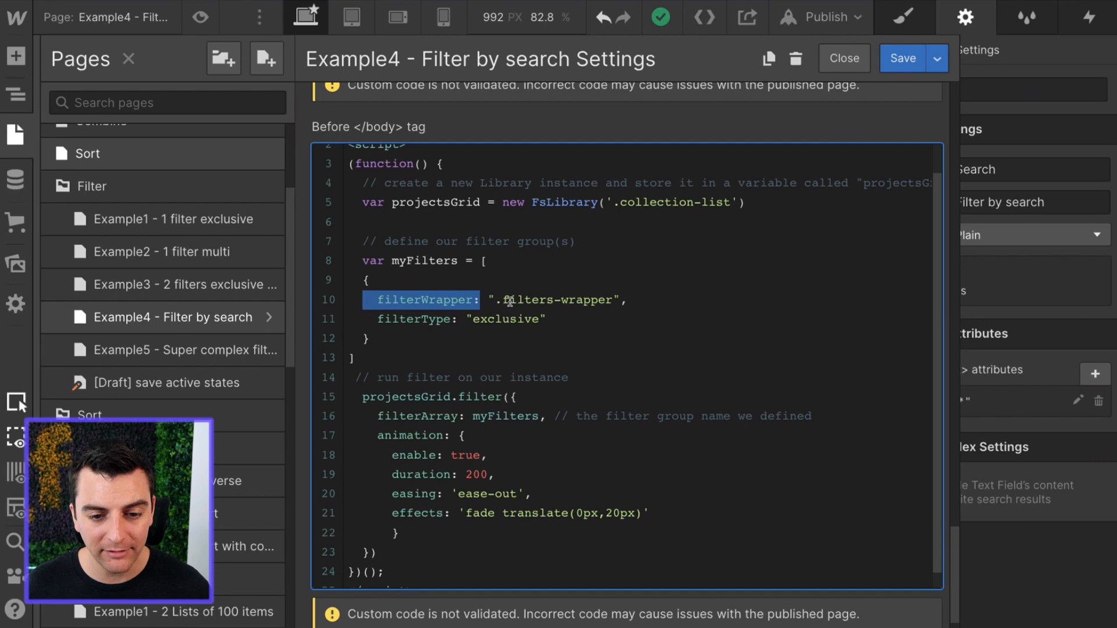
double_click(554, 299)
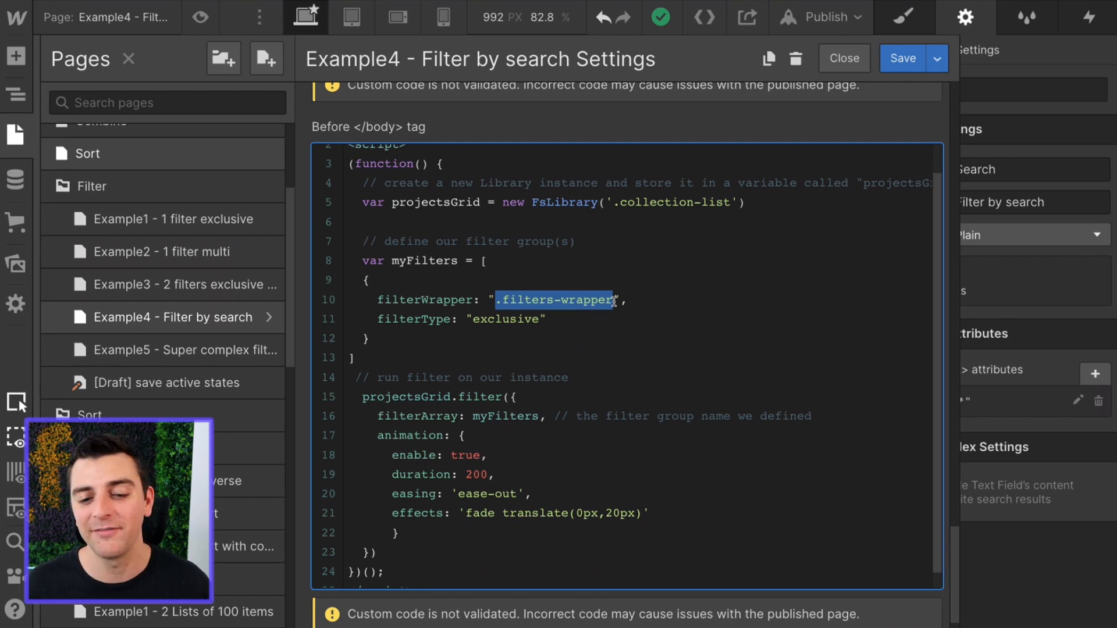
left_click(616, 300)
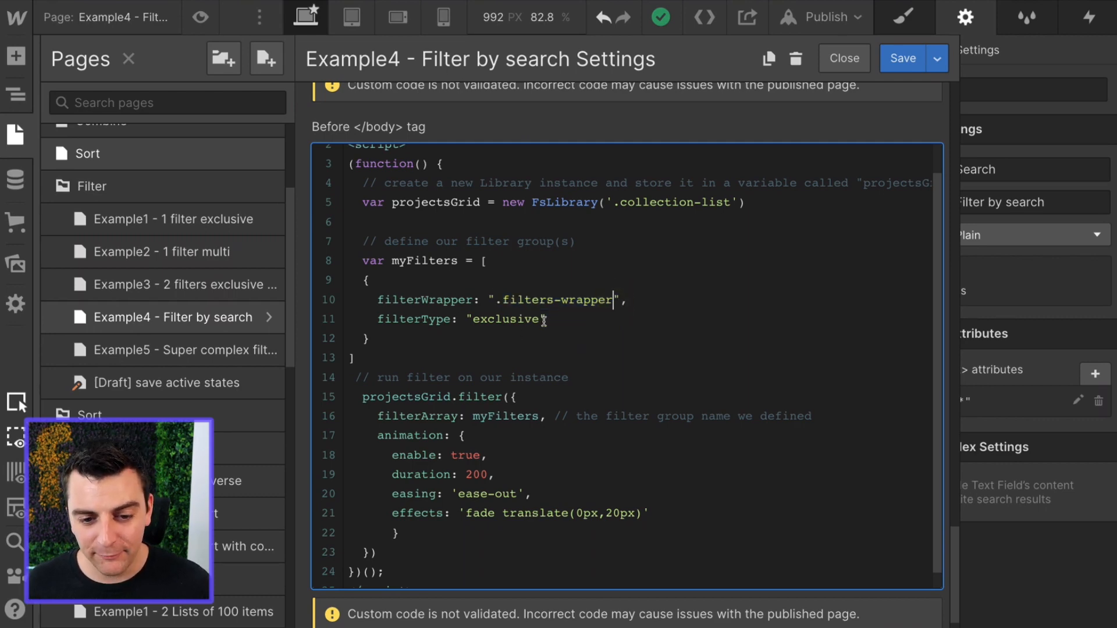
double_click(503, 320)
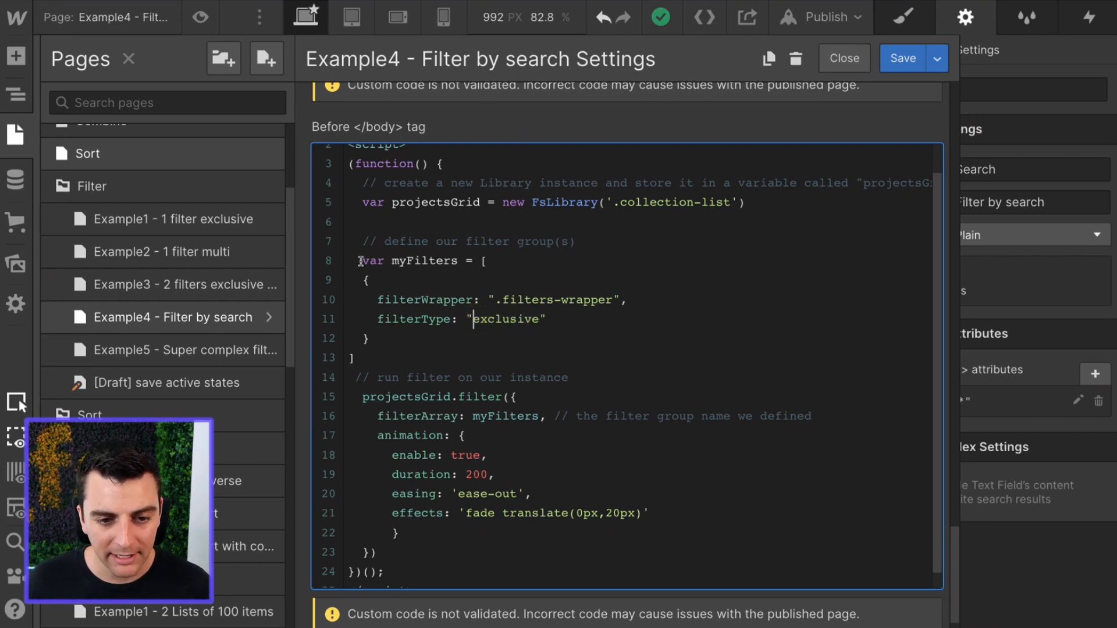
left_click_drag(360, 260, 353, 358)
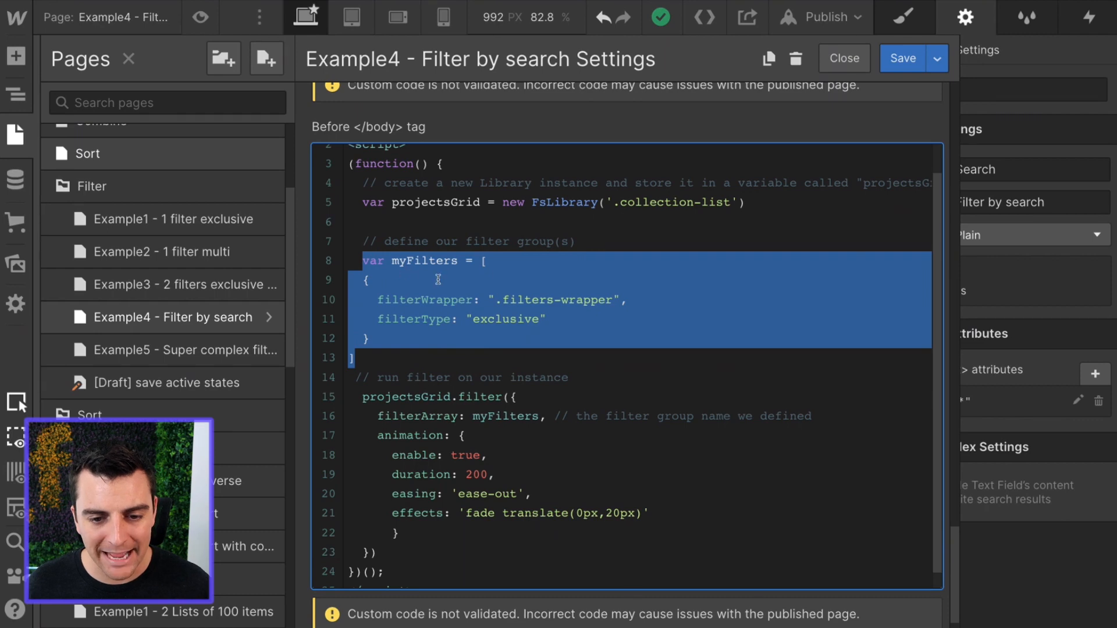
left_click(364, 396)
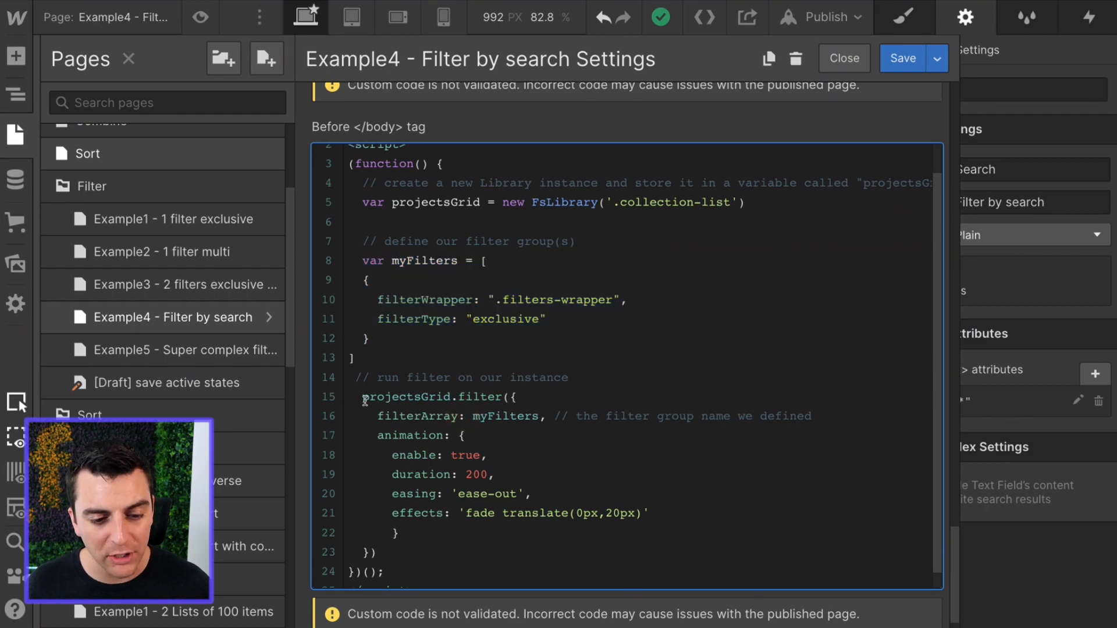
double_click(406, 397)
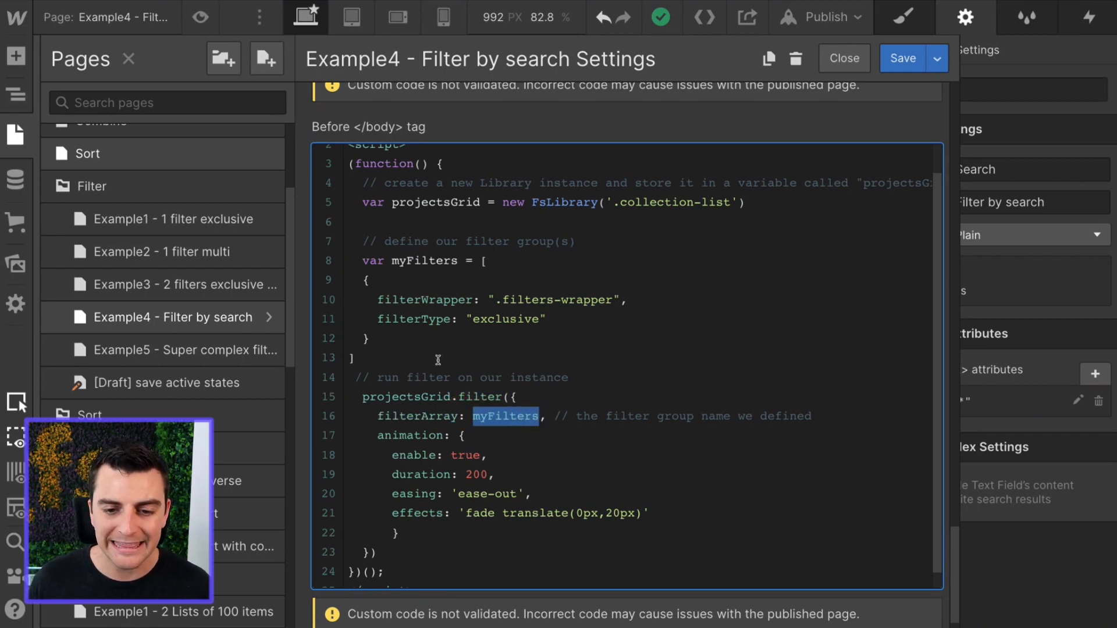
mouse_move(428, 301)
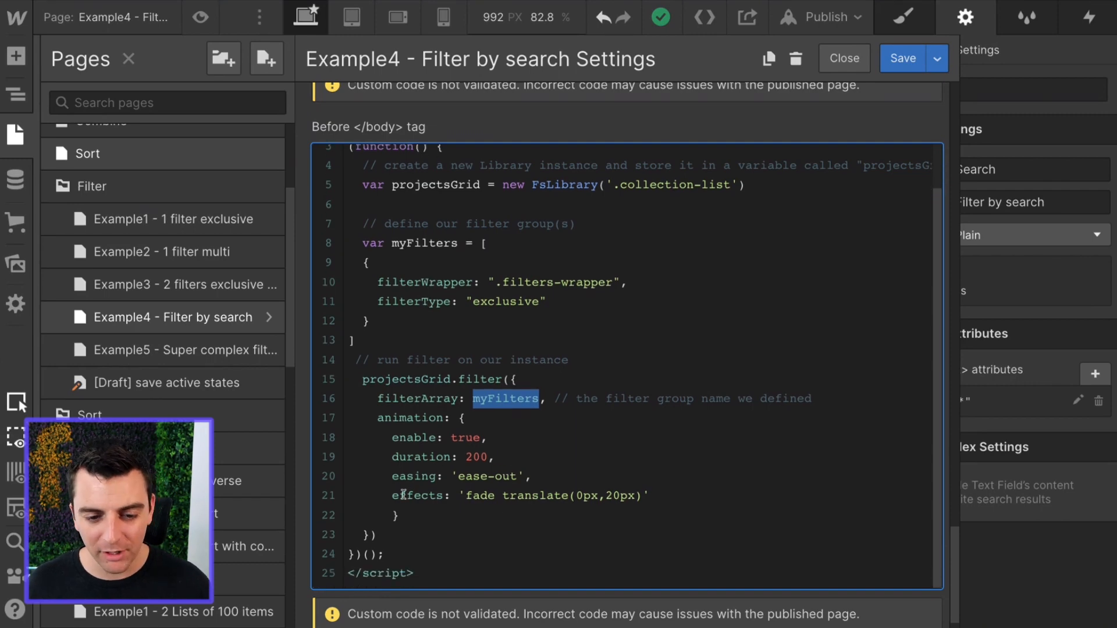
left_click_drag(377, 418, 377, 555)
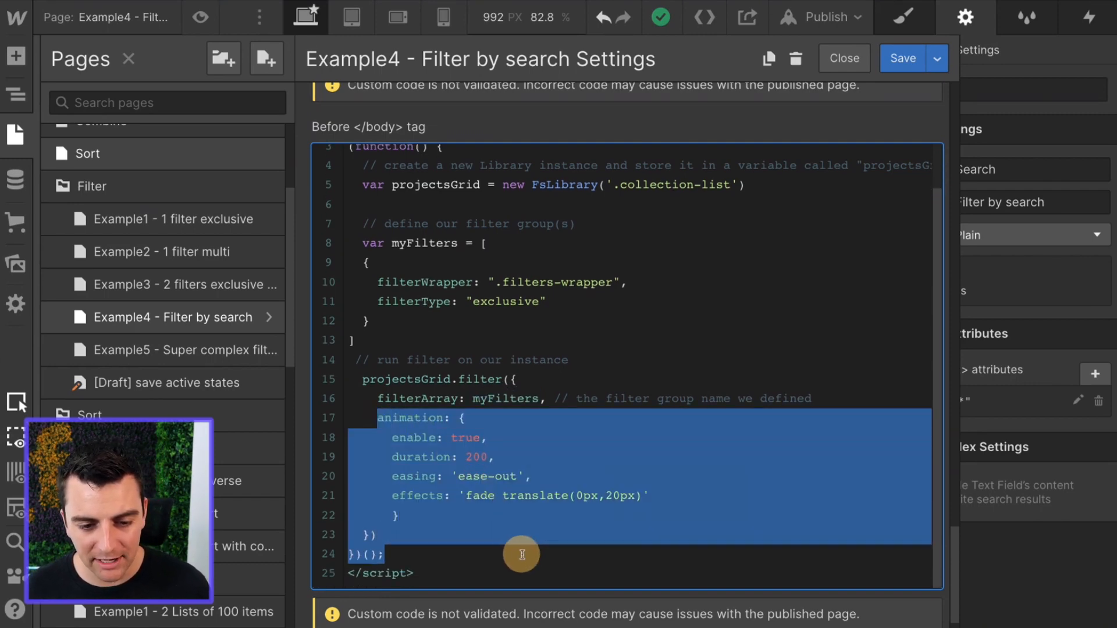